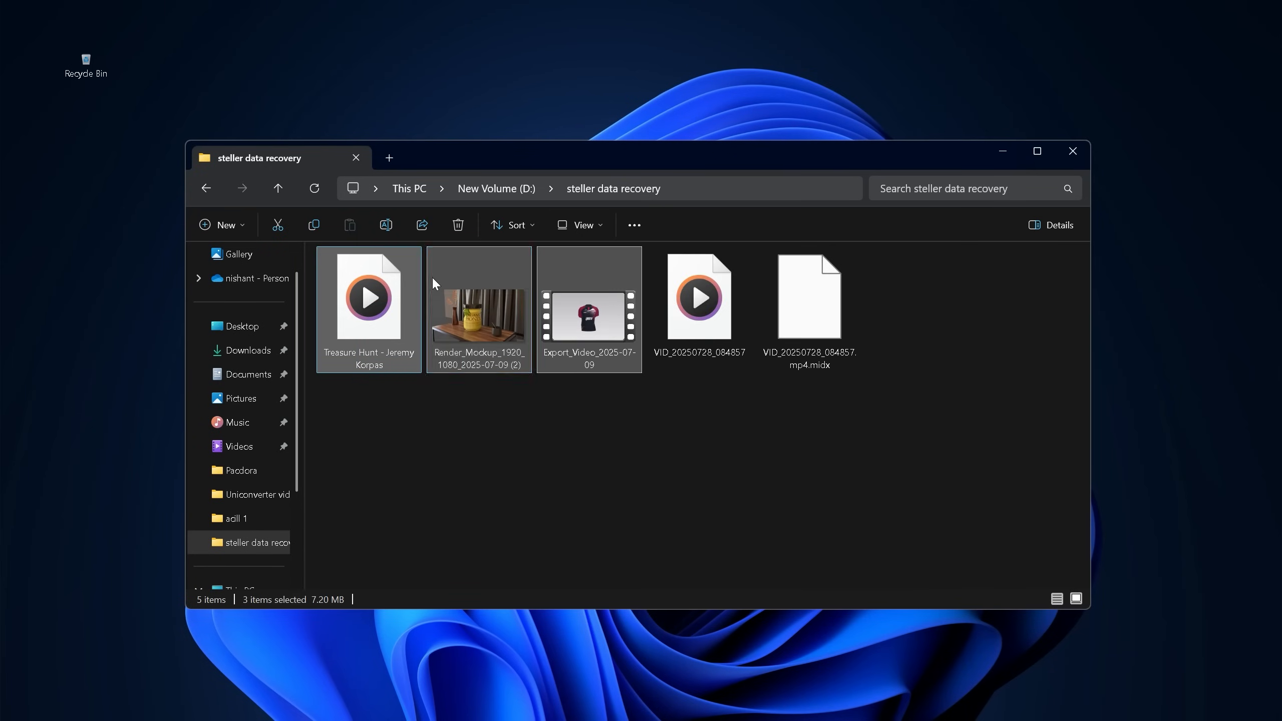
Select the Treasure Hunt audio and preview the Export_Video clip before deletion
click(368, 297)
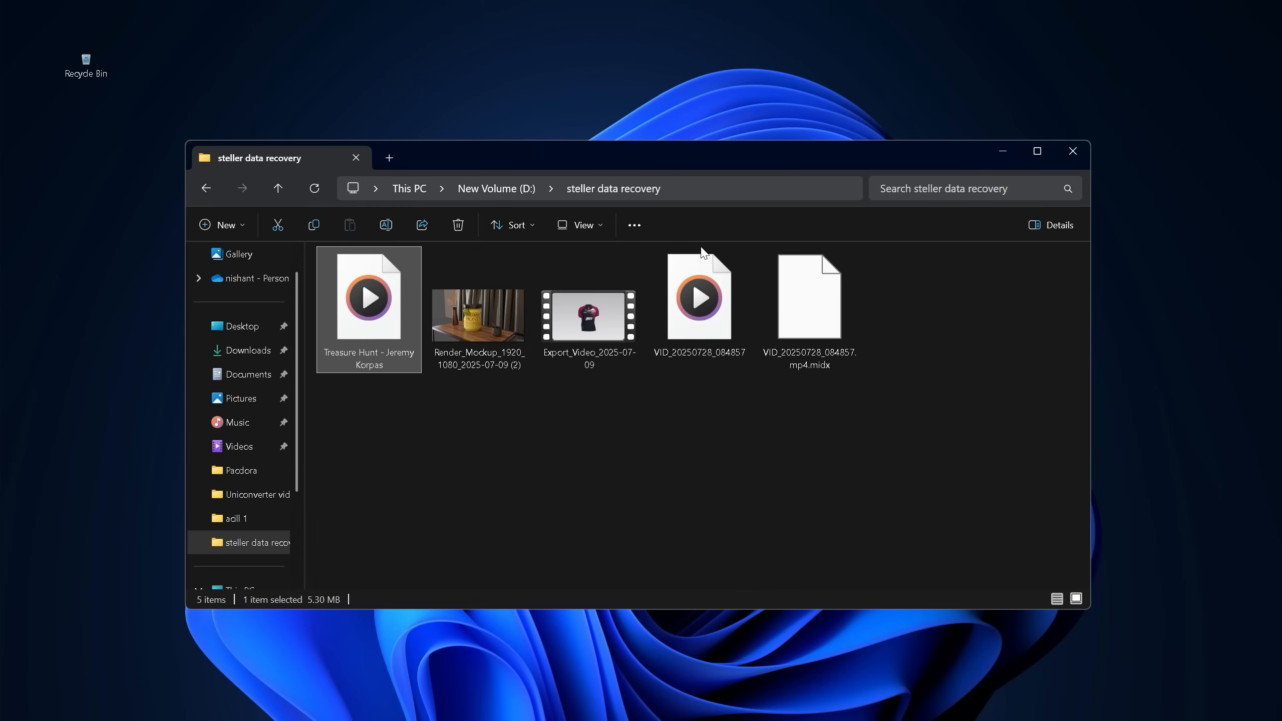
double_click(587, 316)
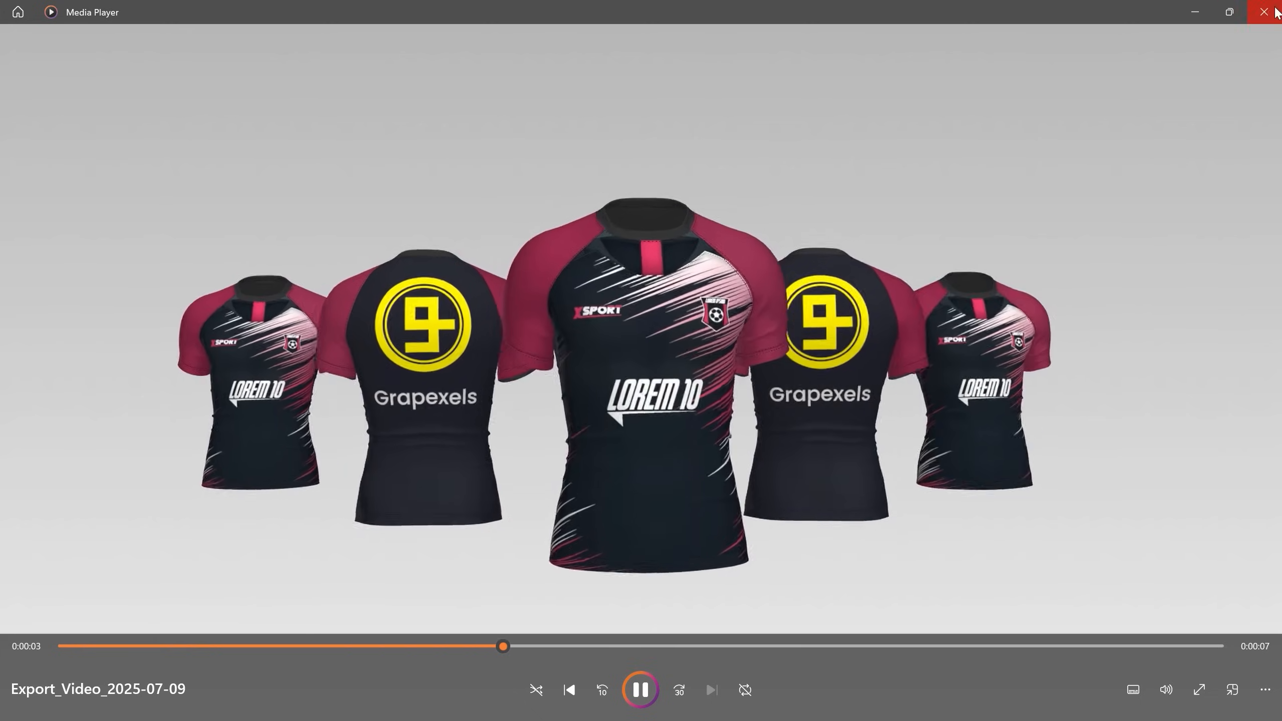
click(1268, 11)
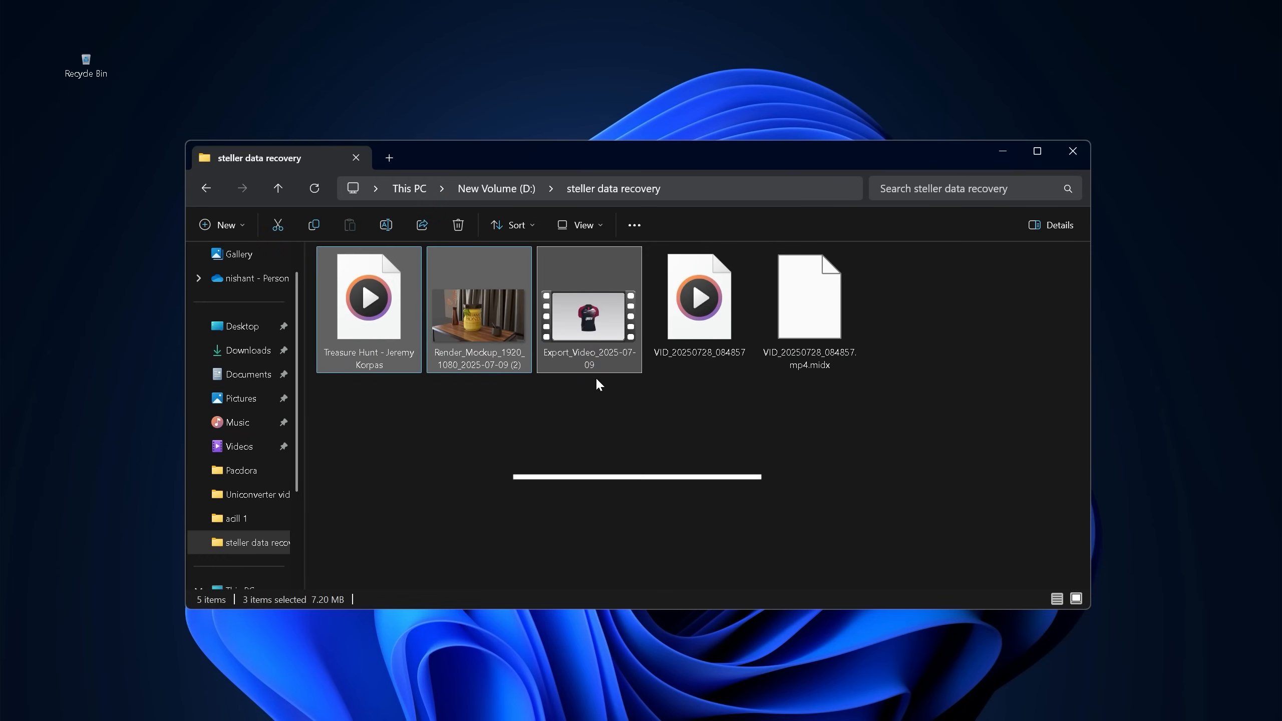
Permanently delete the three media files, leaving only the two VID_20250728 files
key(shift+delete)
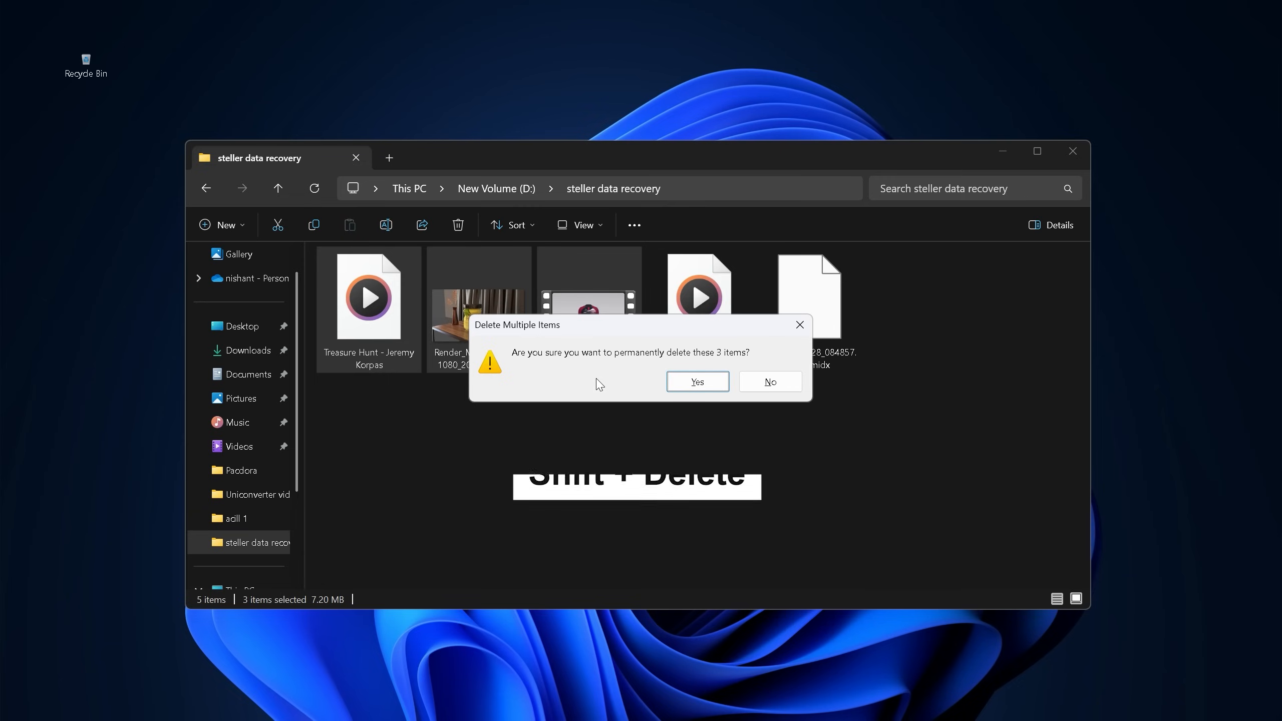
mouse_move(659, 363)
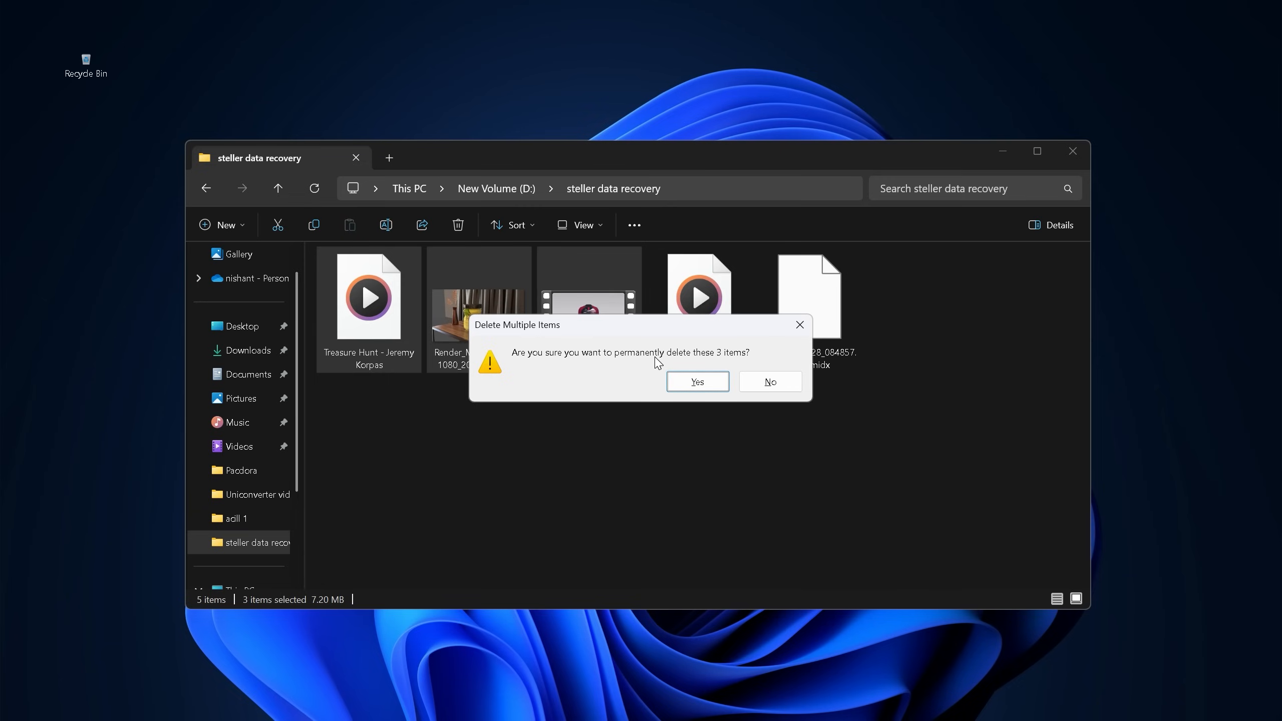
click(696, 382)
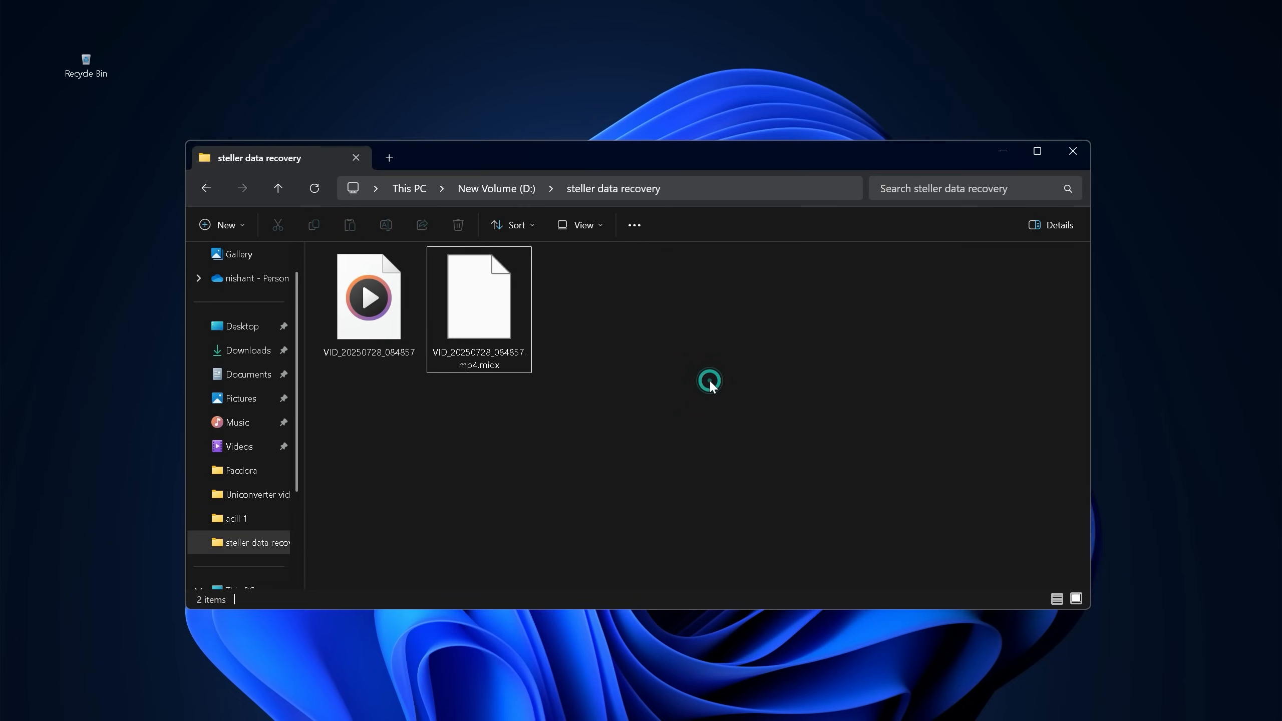
mouse_move(147, 79)
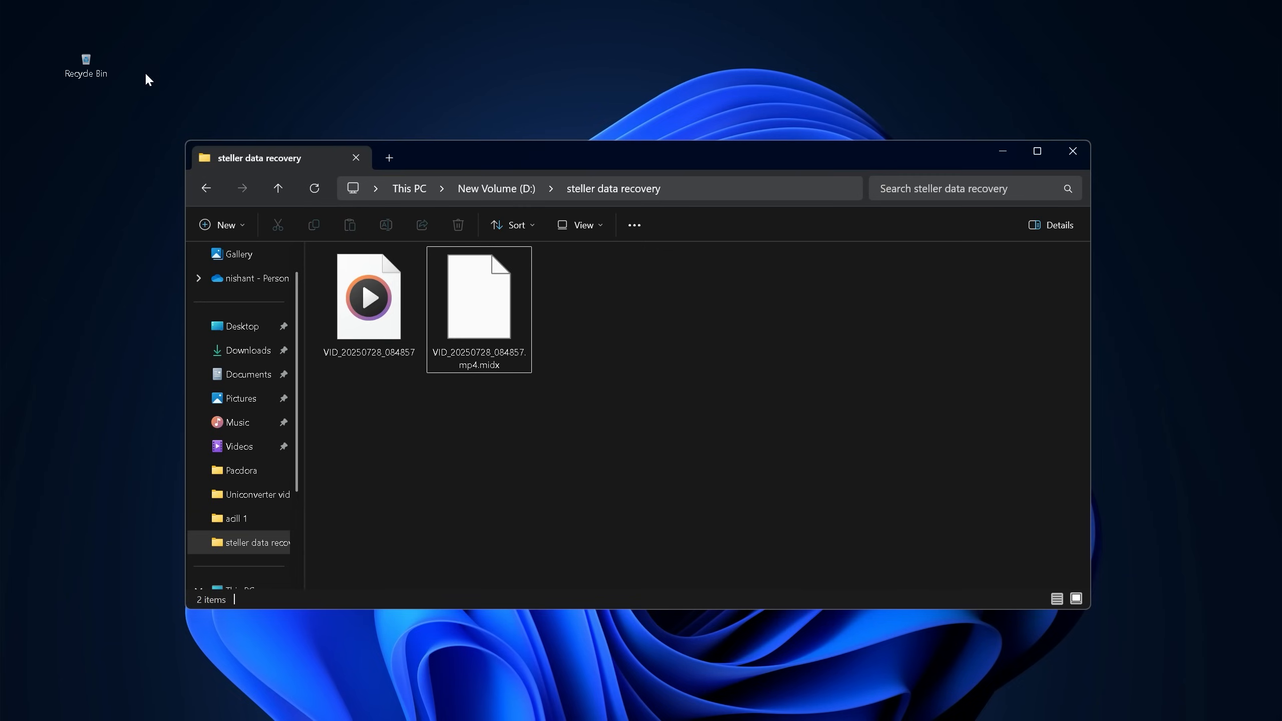
double_click(86, 64)
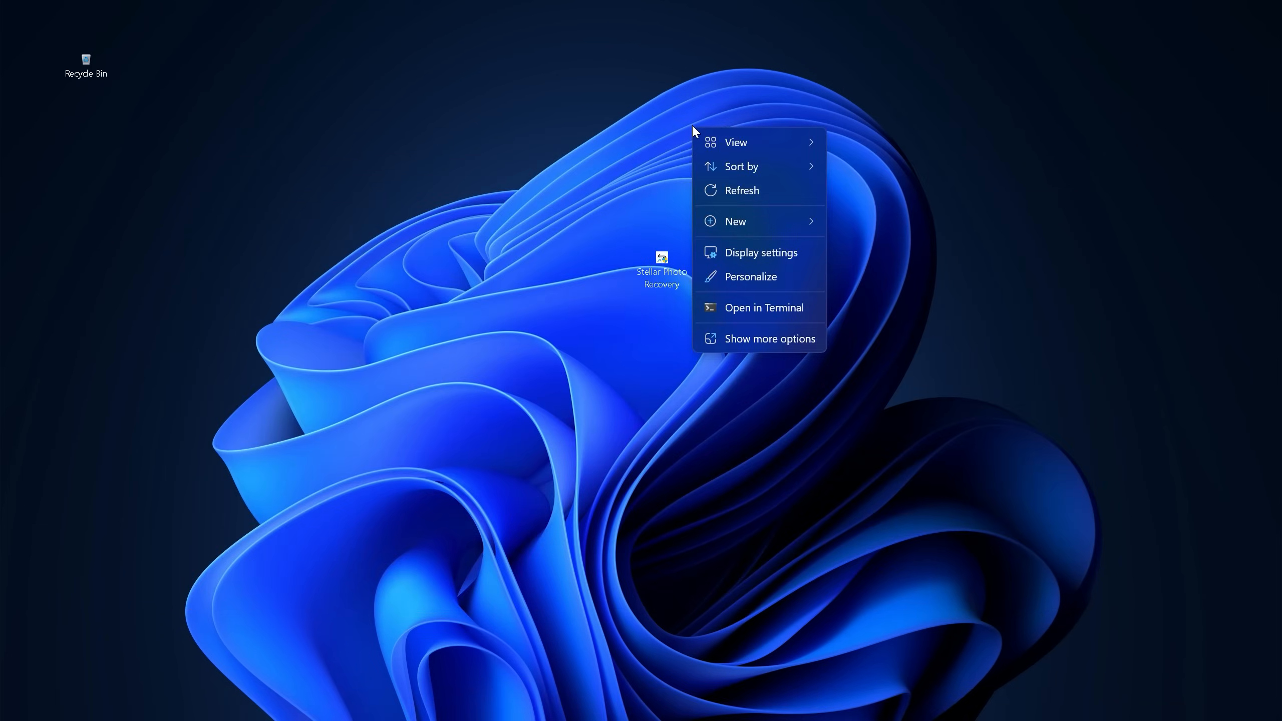
Run the Stellar Photo Recovery desktop shortcut as administrator
click(741, 185)
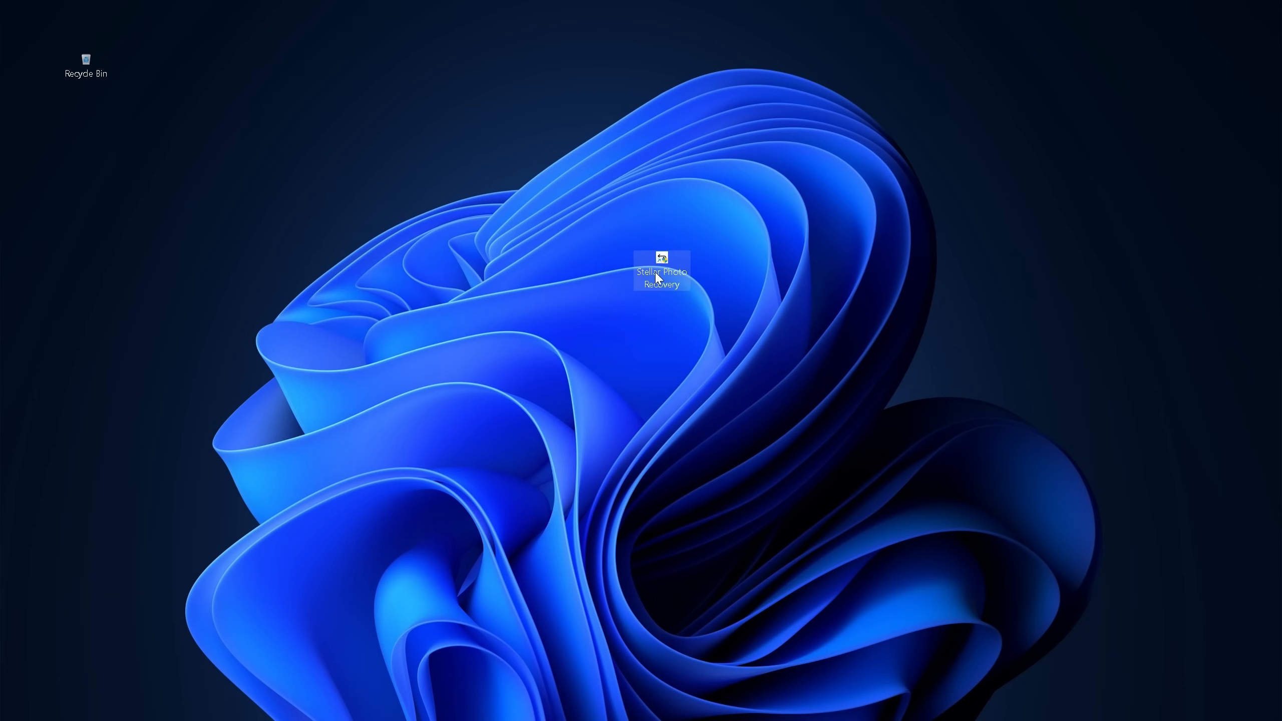
right_click(661, 269)
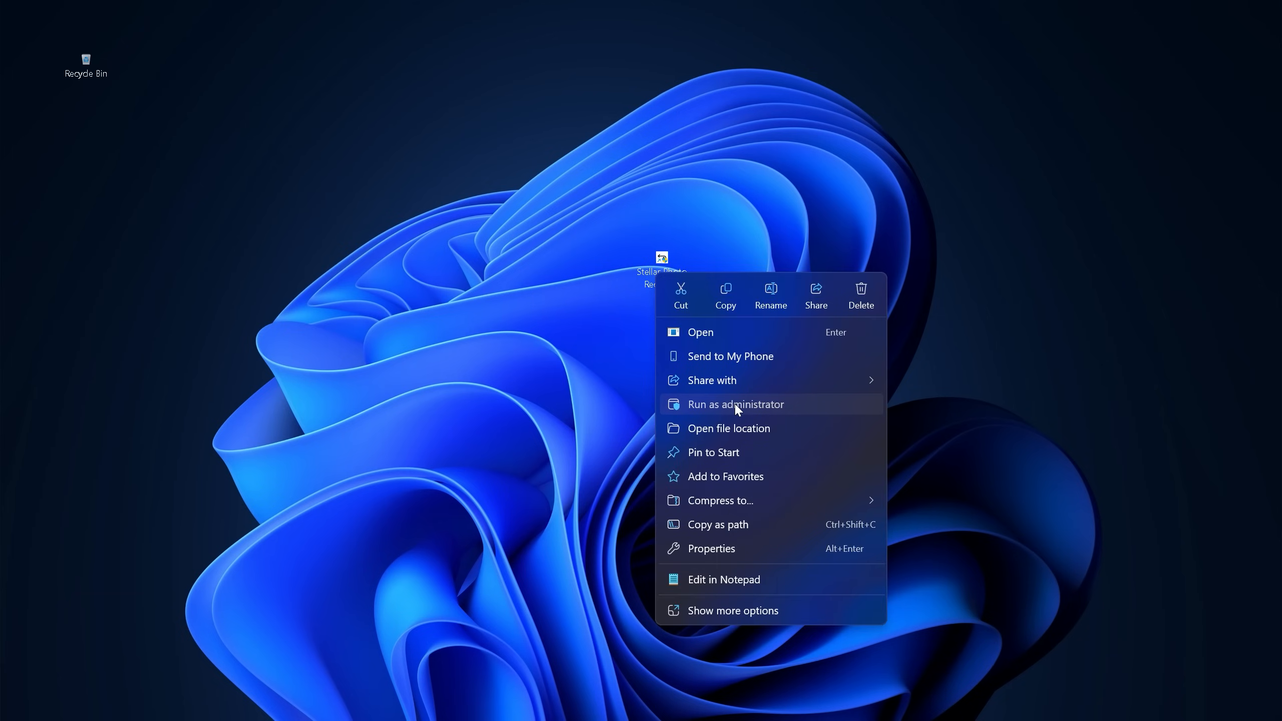
click(734, 404)
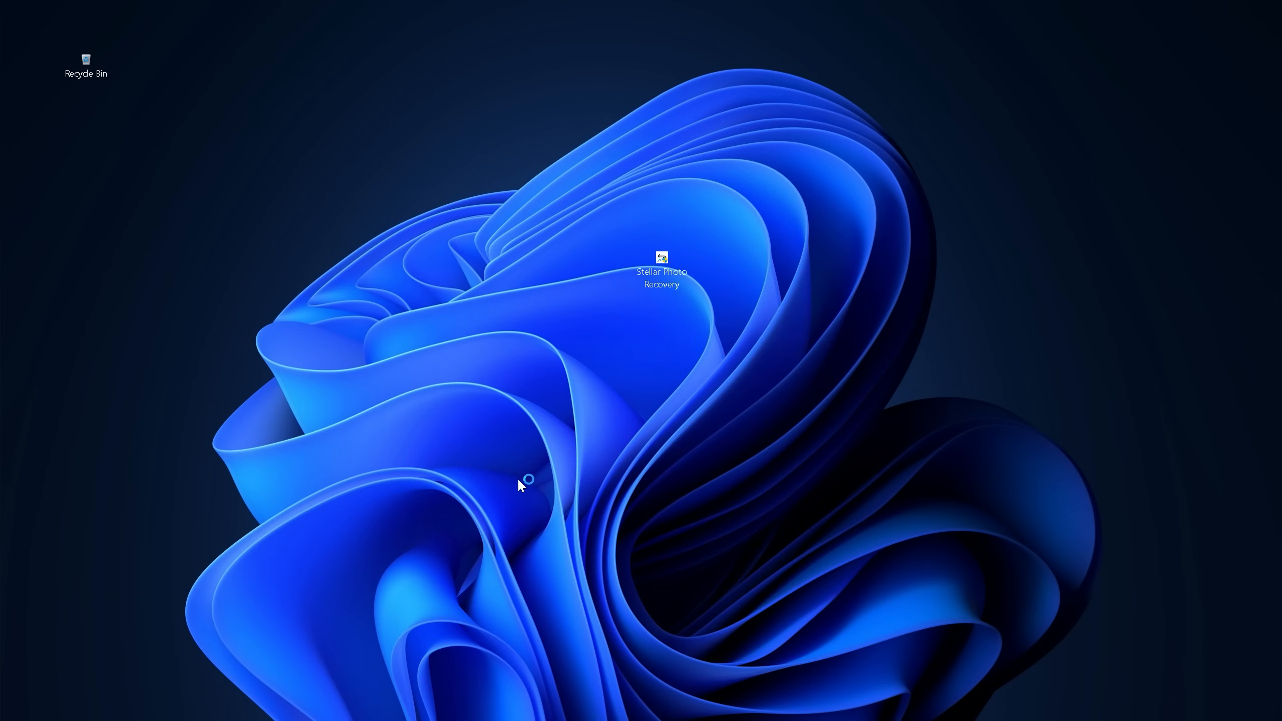
double_click(660, 264)
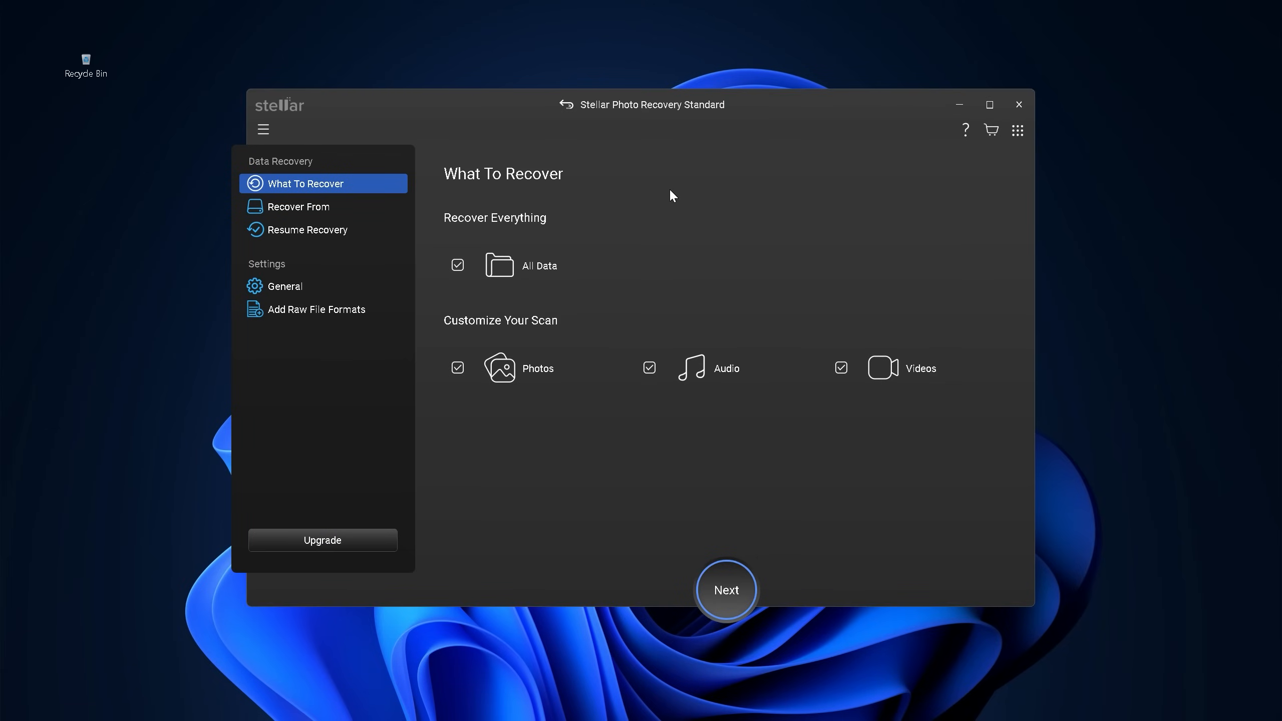
mouse_move(665, 254)
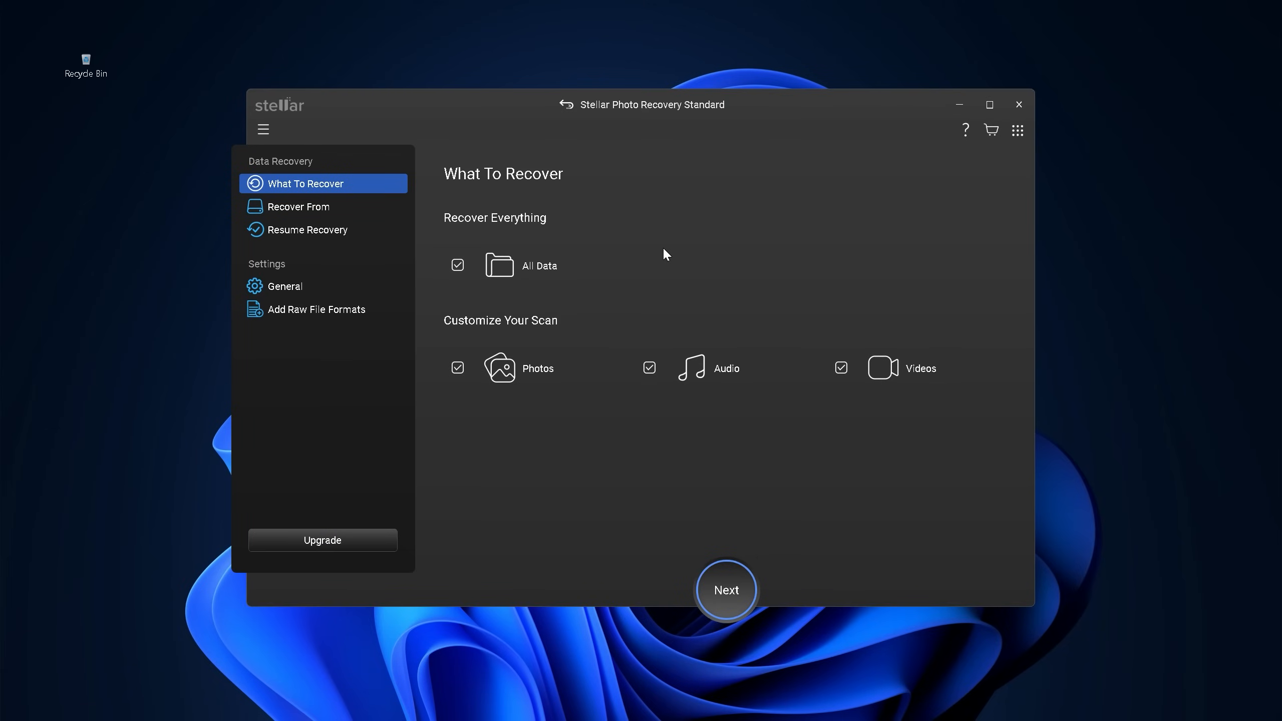
mouse_move(539, 257)
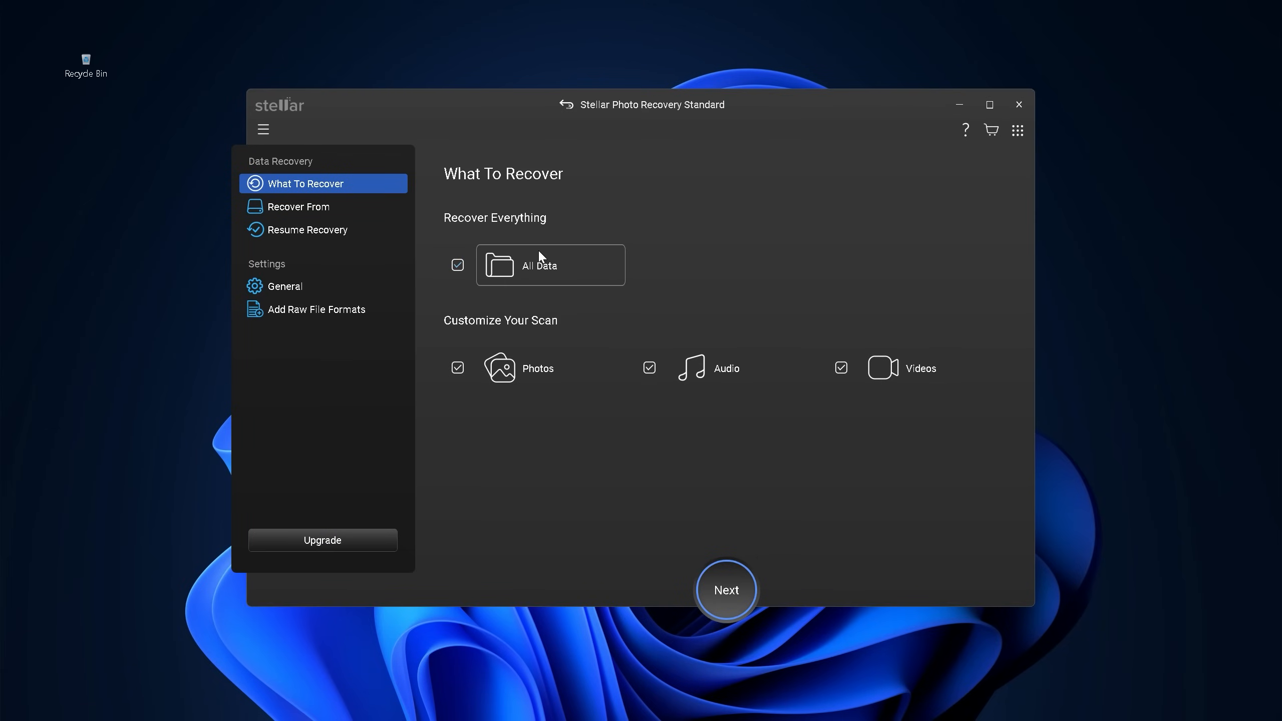
mouse_move(585, 368)
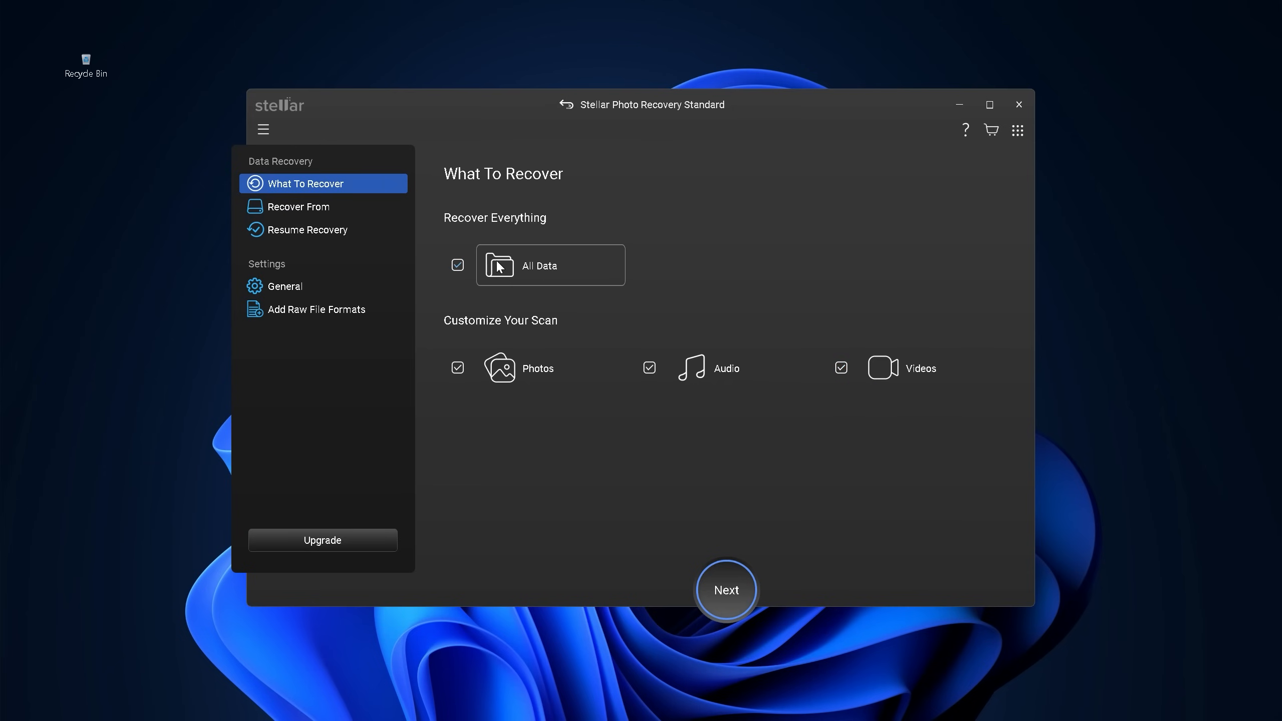
Keep All Data selected and continue to the Recover From drive list
click(725, 590)
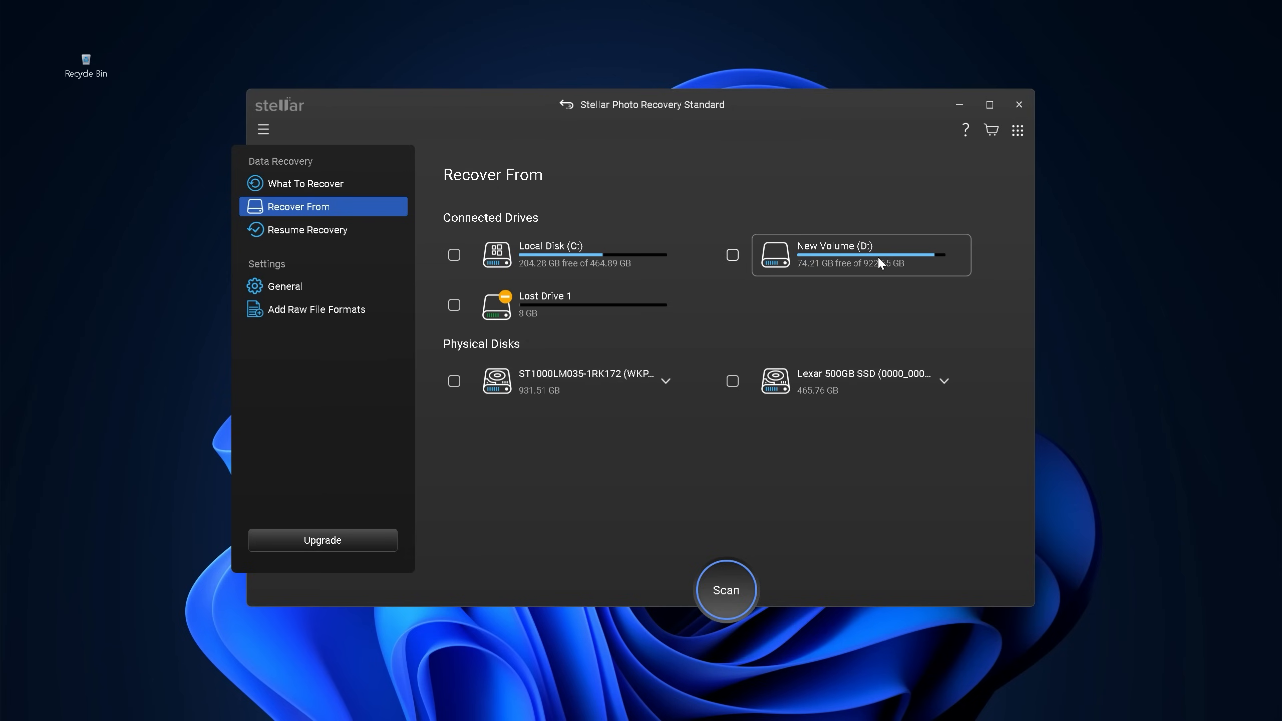
mouse_move(572, 269)
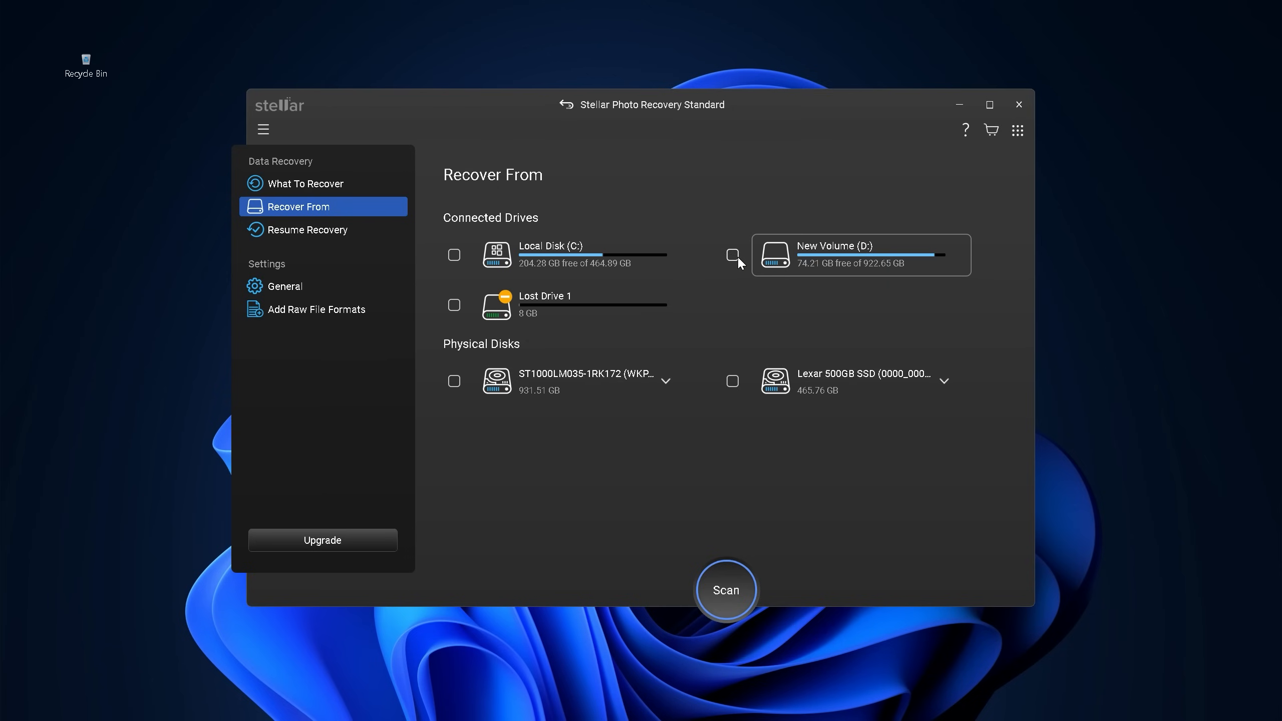
Scan New Volume (D:), finding 41,718 recoverable files in 1,271 folders
click(732, 254)
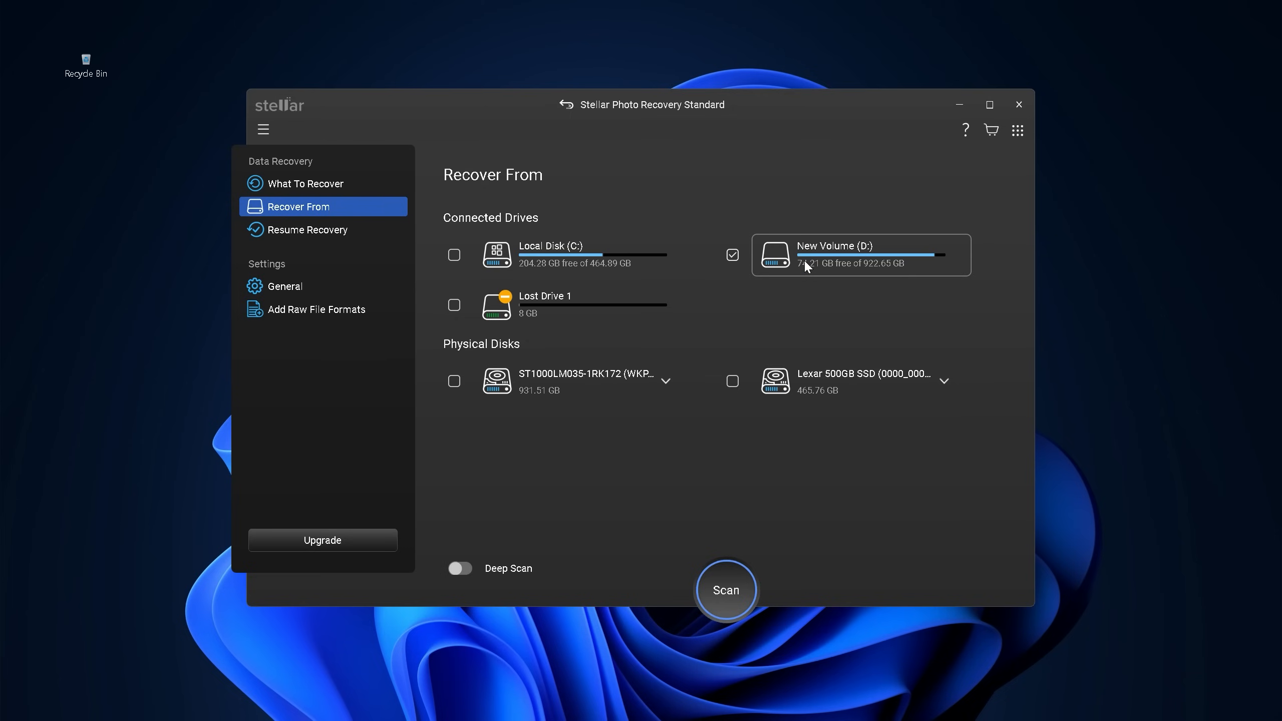
mouse_move(725, 590)
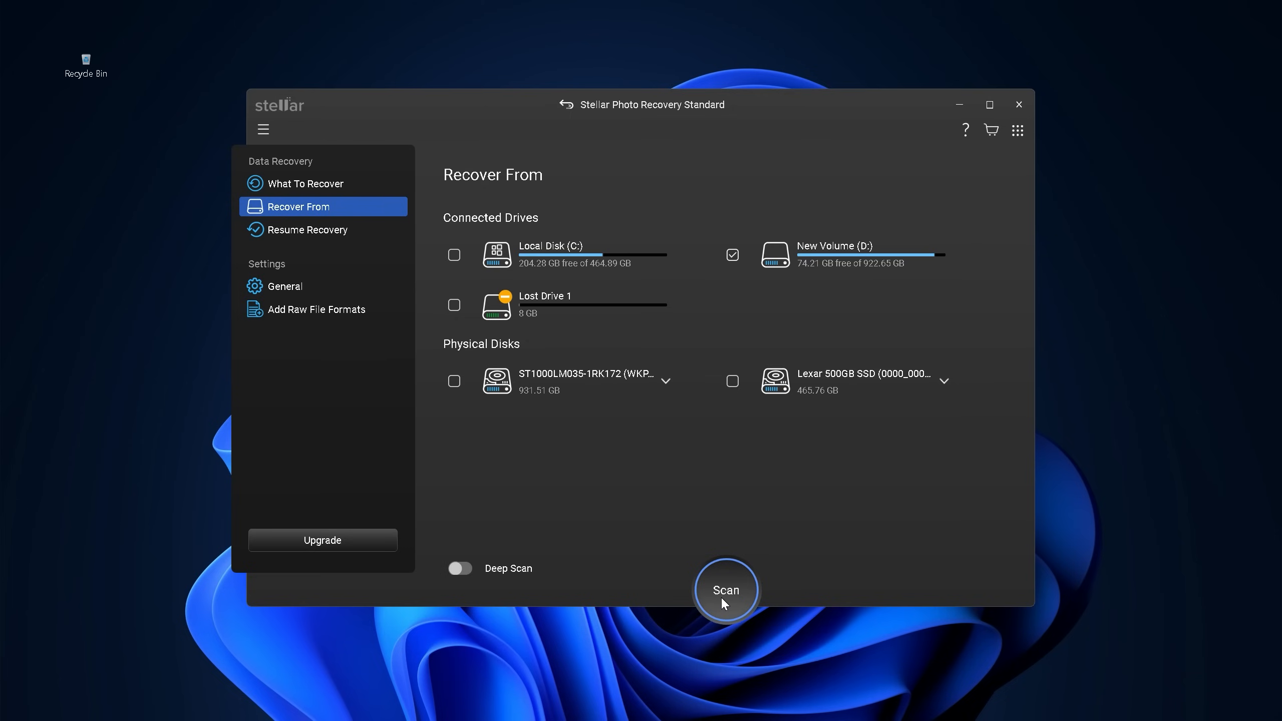
click(724, 590)
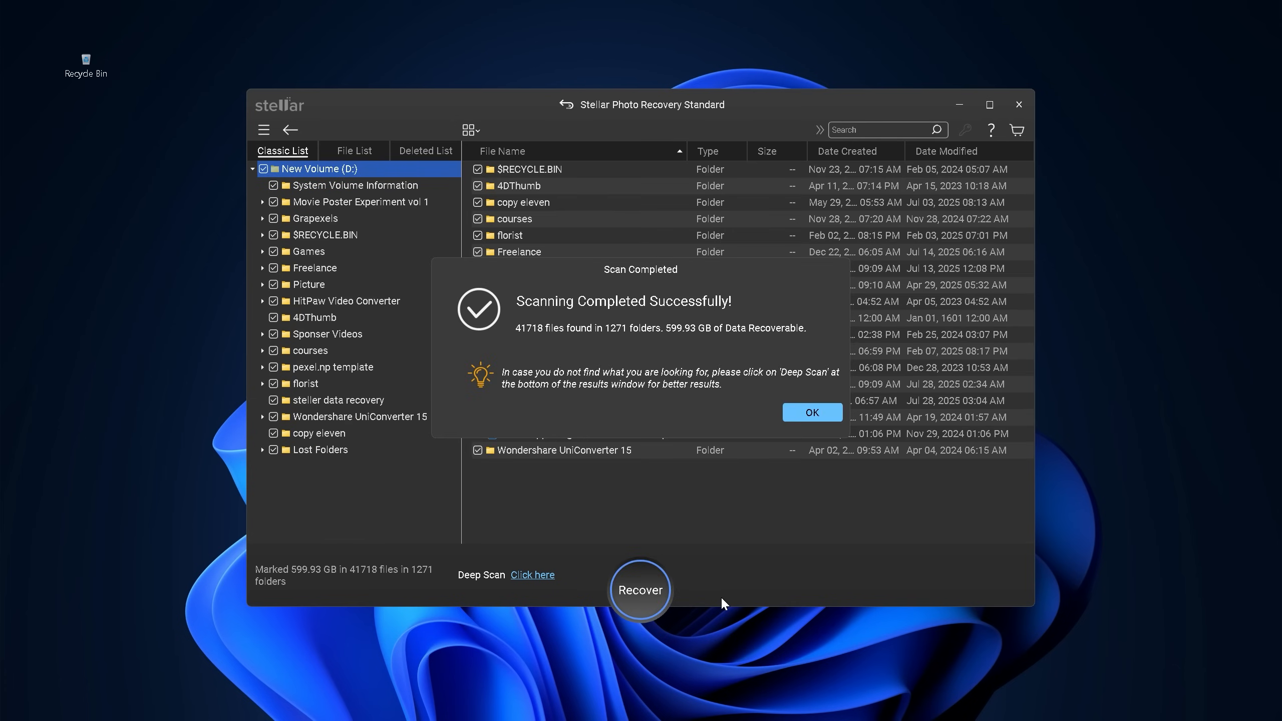
Dismiss the scan message and browse into drive D:'s steller data recovery folder
click(810, 412)
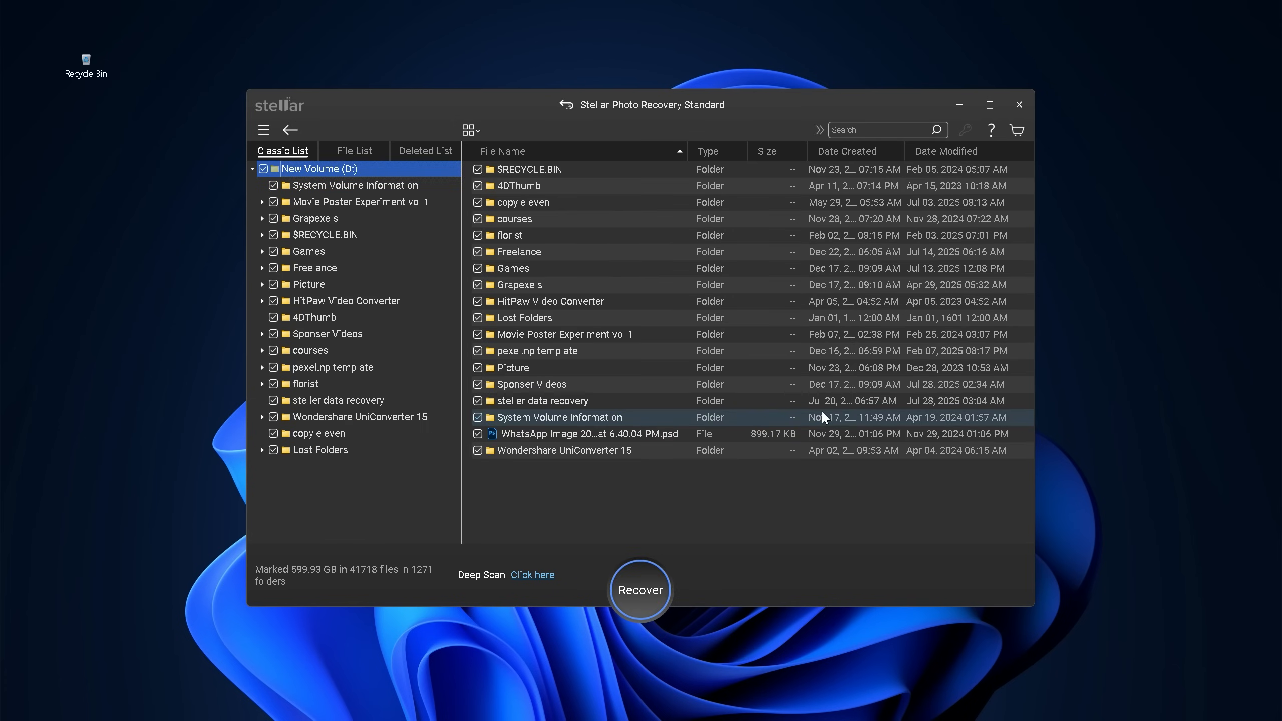
click(336, 400)
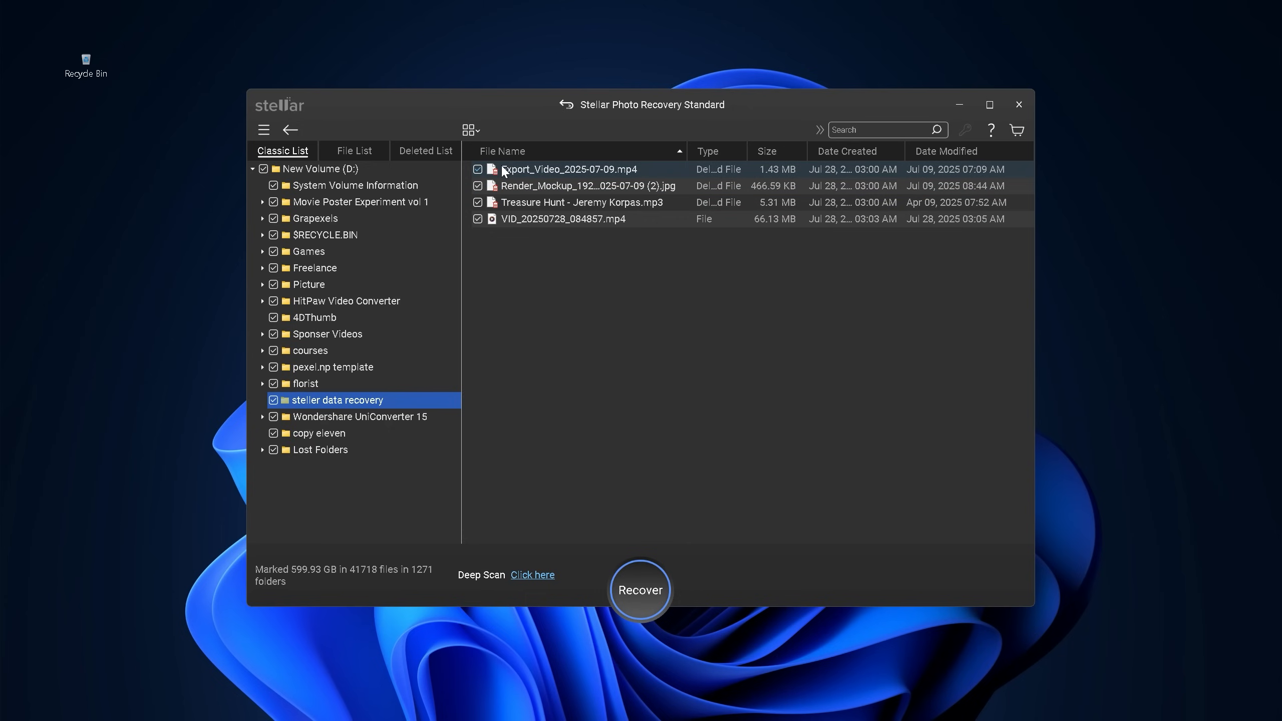
mouse_move(505, 170)
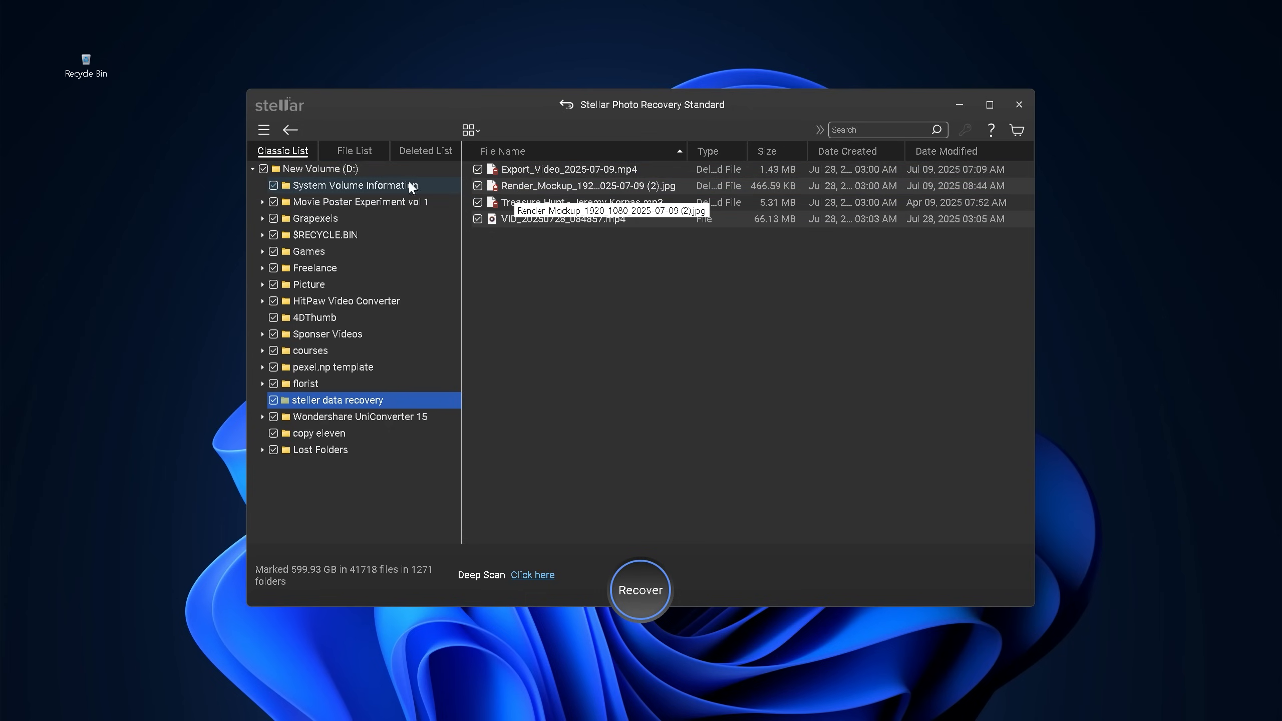
click(319, 168)
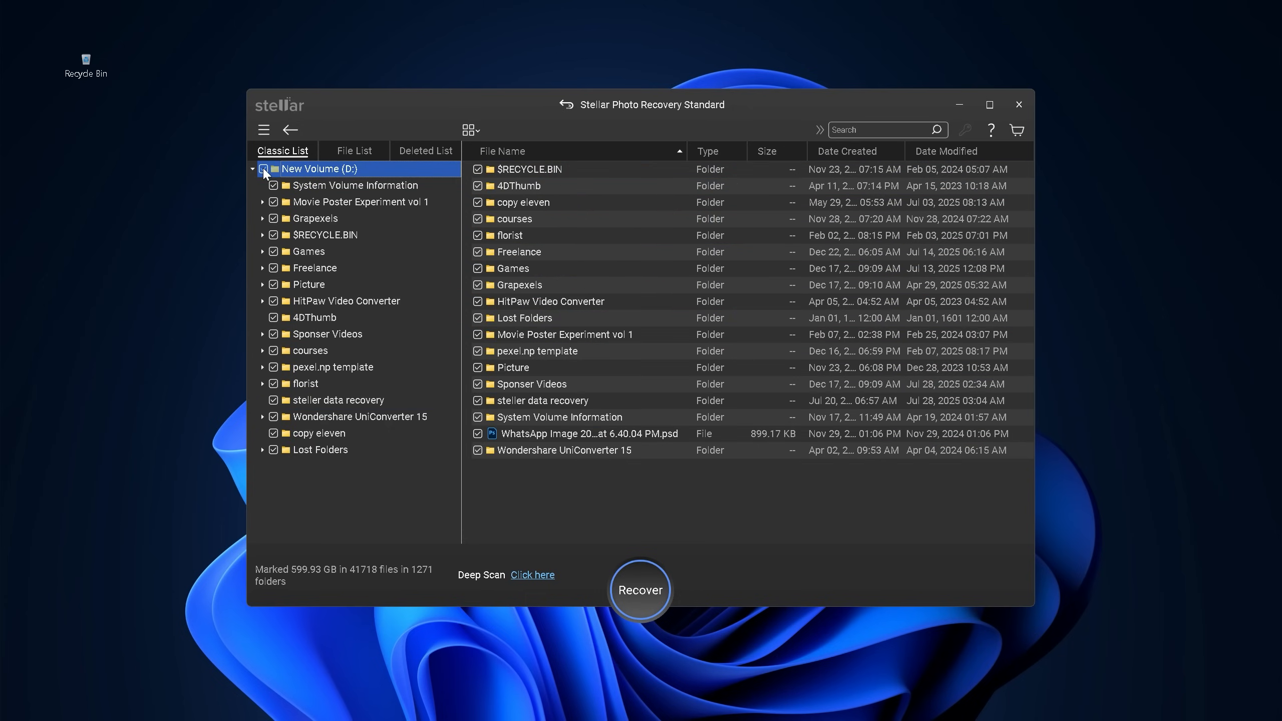
click(264, 169)
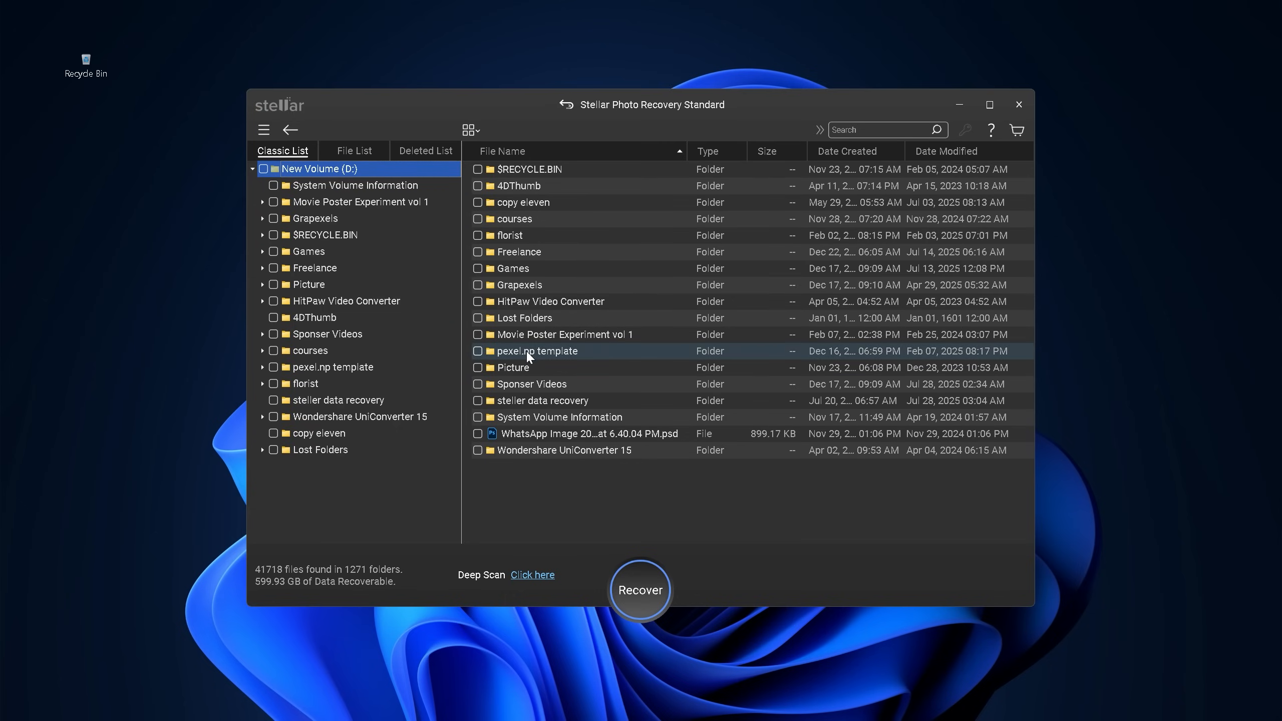
Mark Treasure Hunt, Render_Mockup and Export_Video for recovery, totaling 7.20 MB
click(339, 400)
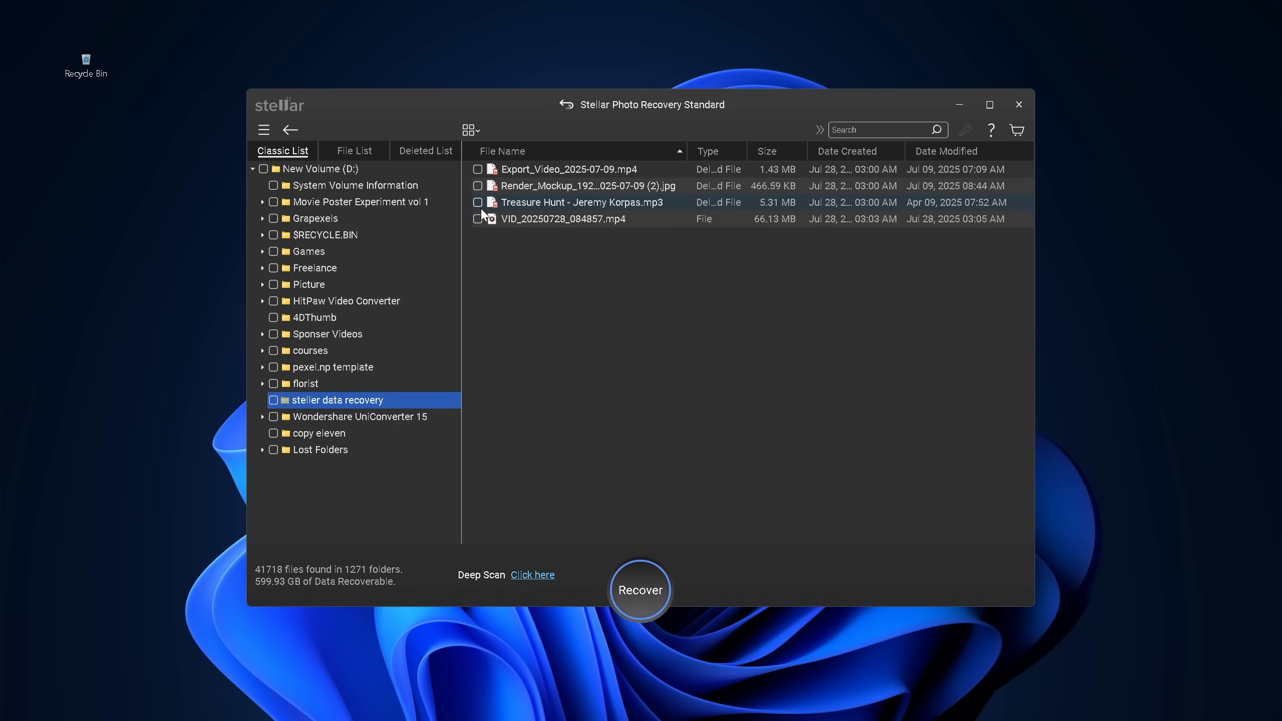
click(479, 186)
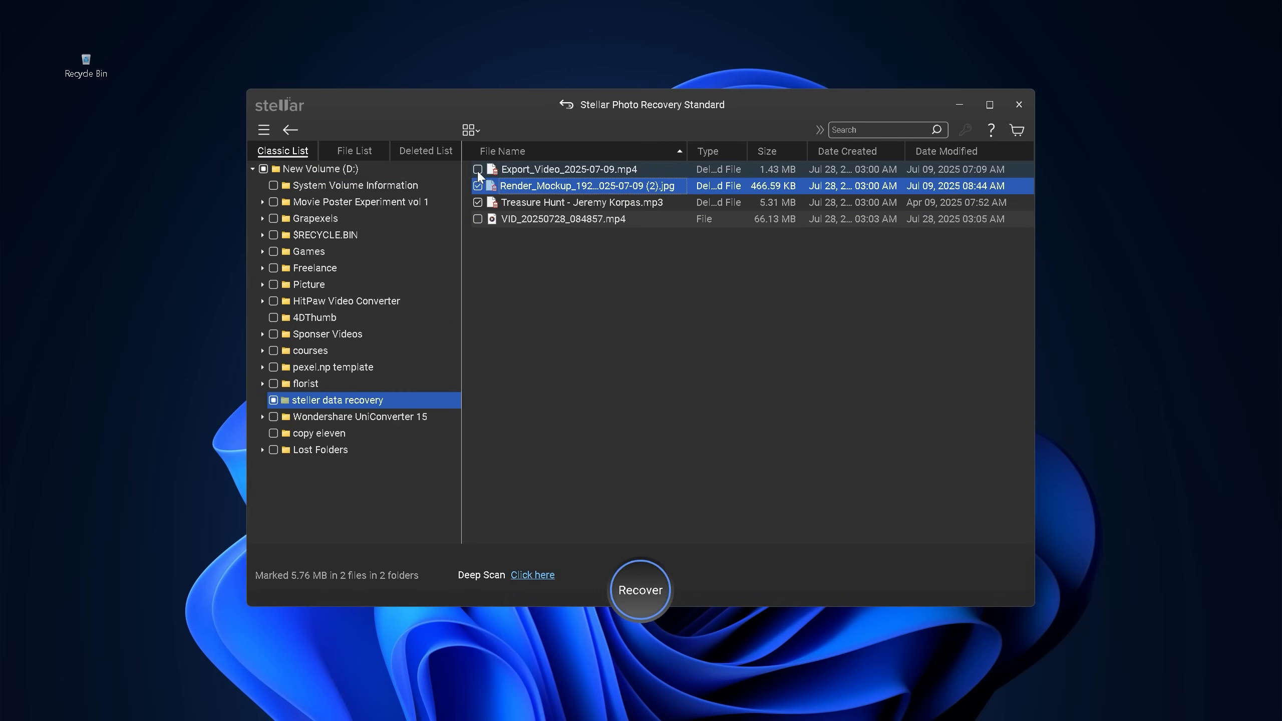
click(479, 170)
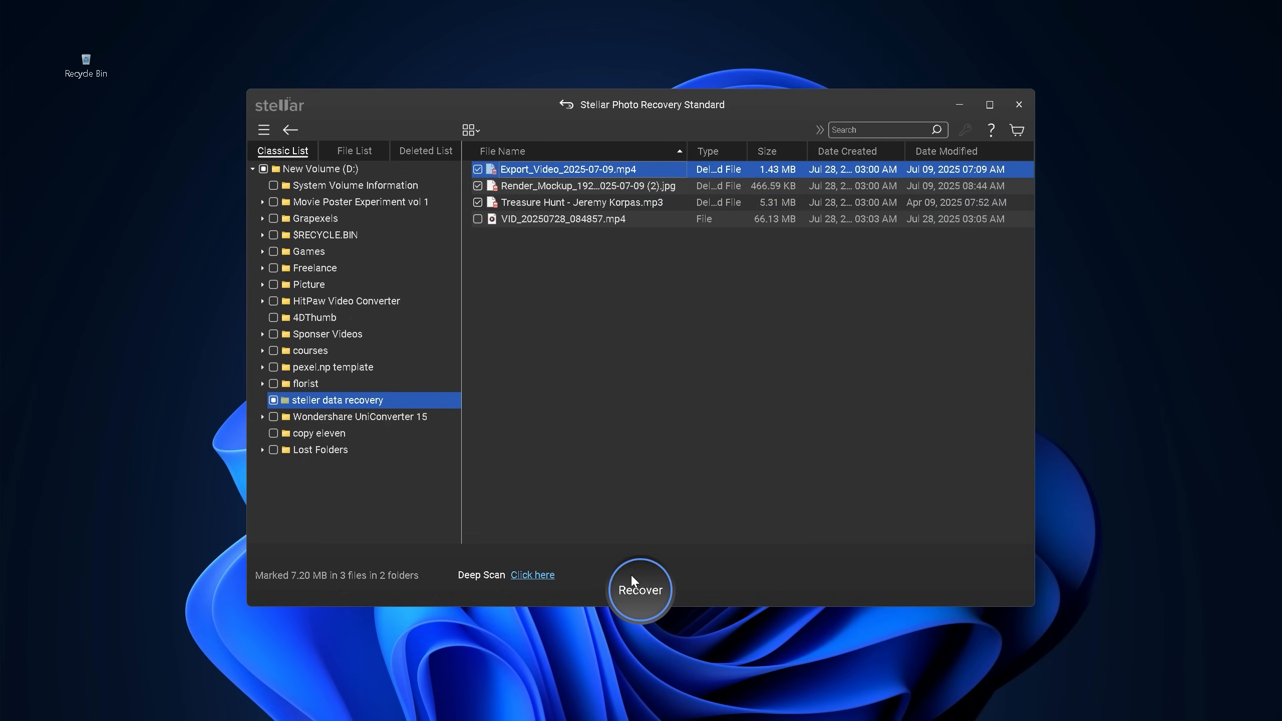
Recover the three marked files to C:\steller data recovery, reported as saved successfully
click(640, 590)
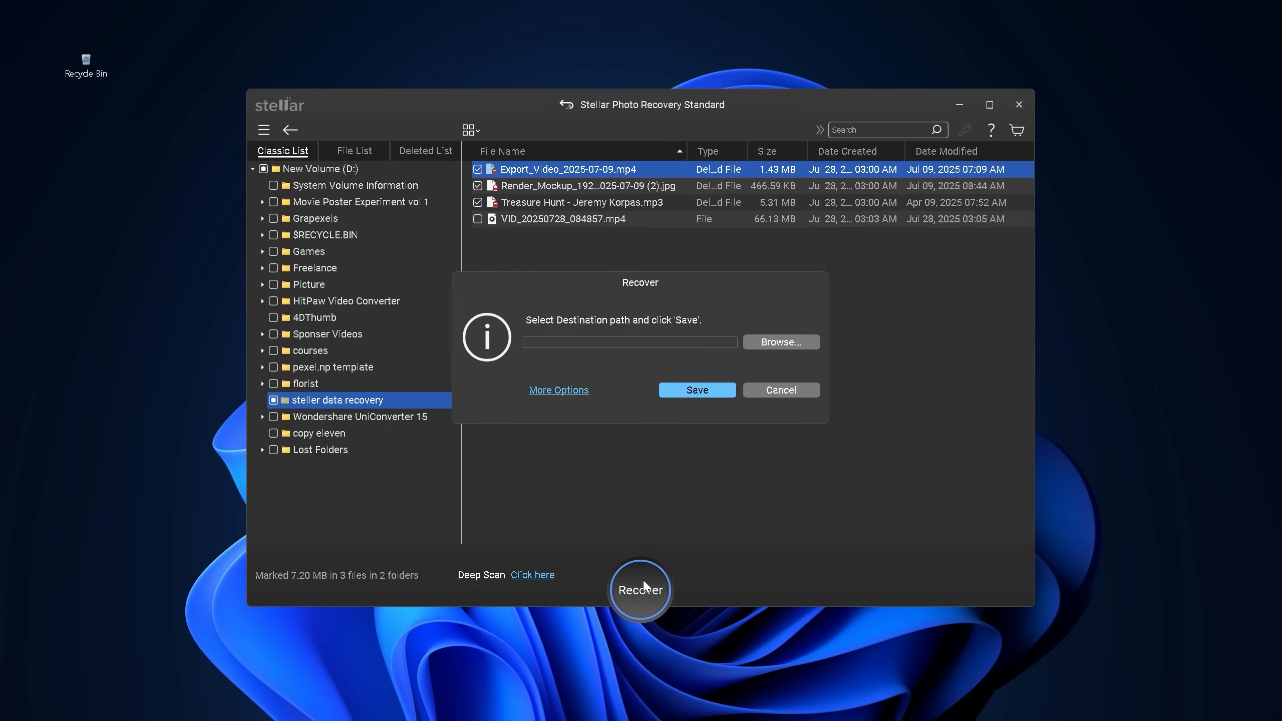
mouse_move(626, 343)
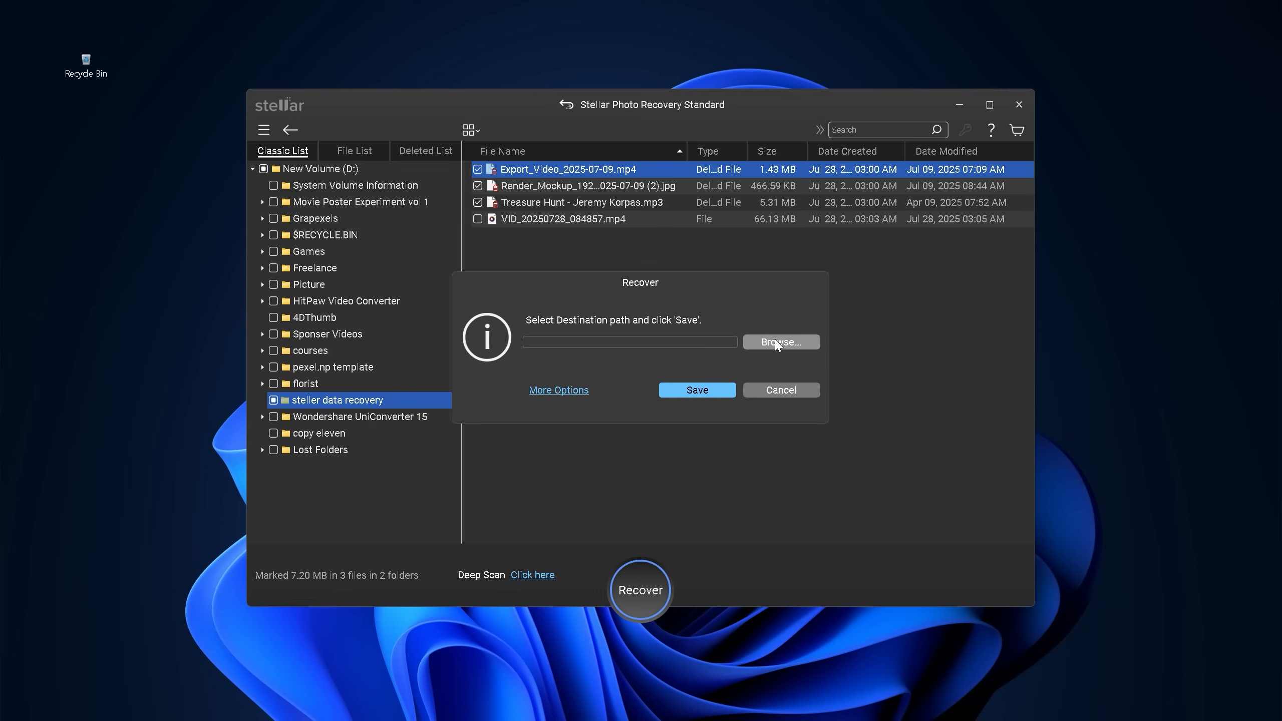
click(780, 341)
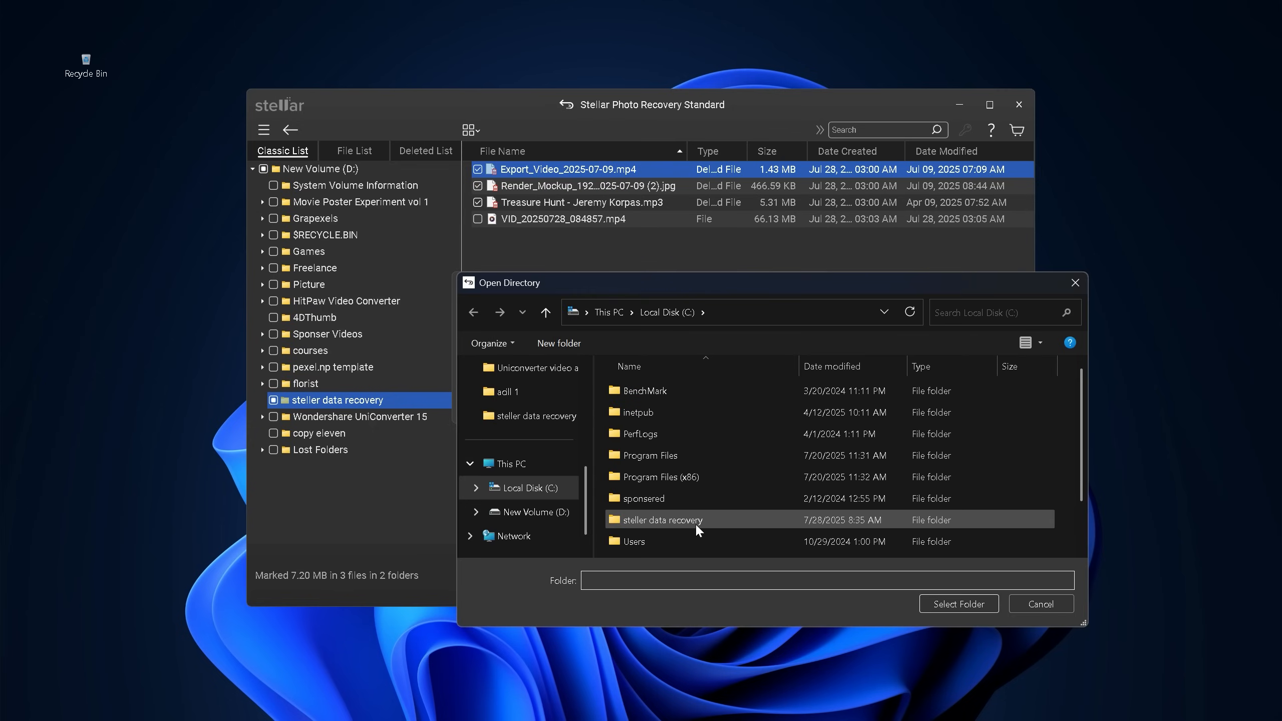
click(532, 488)
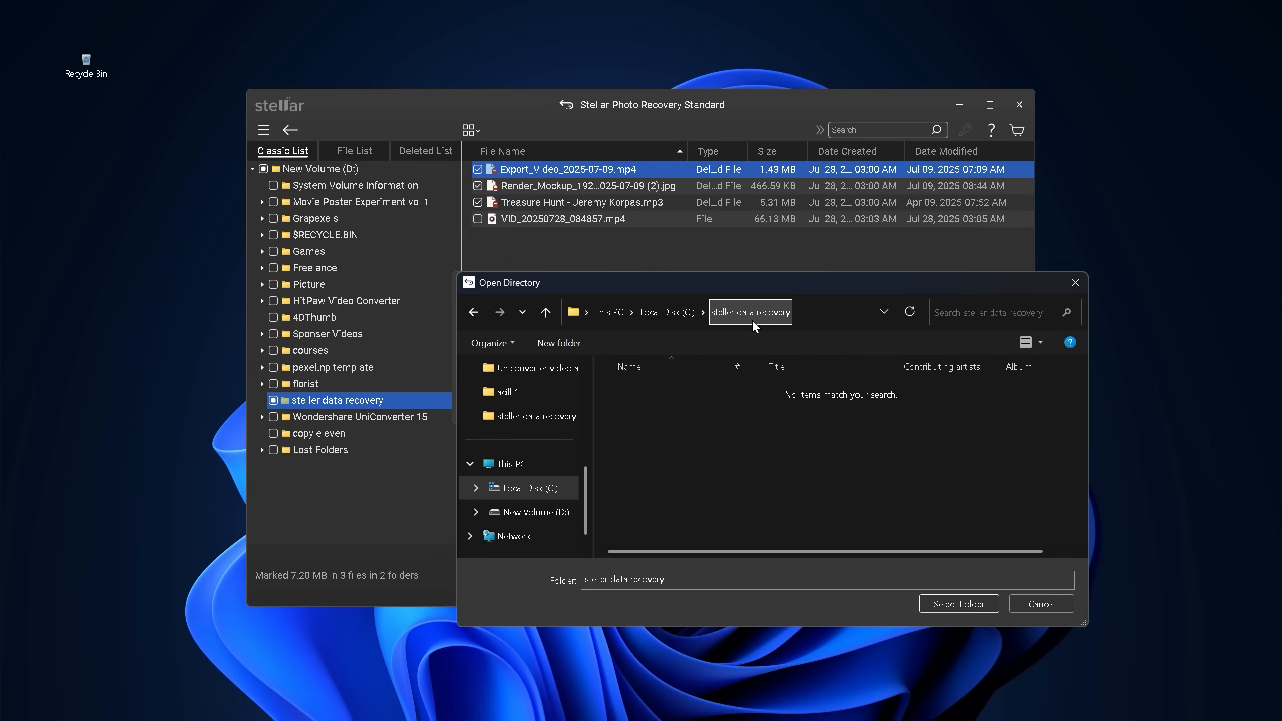
click(958, 603)
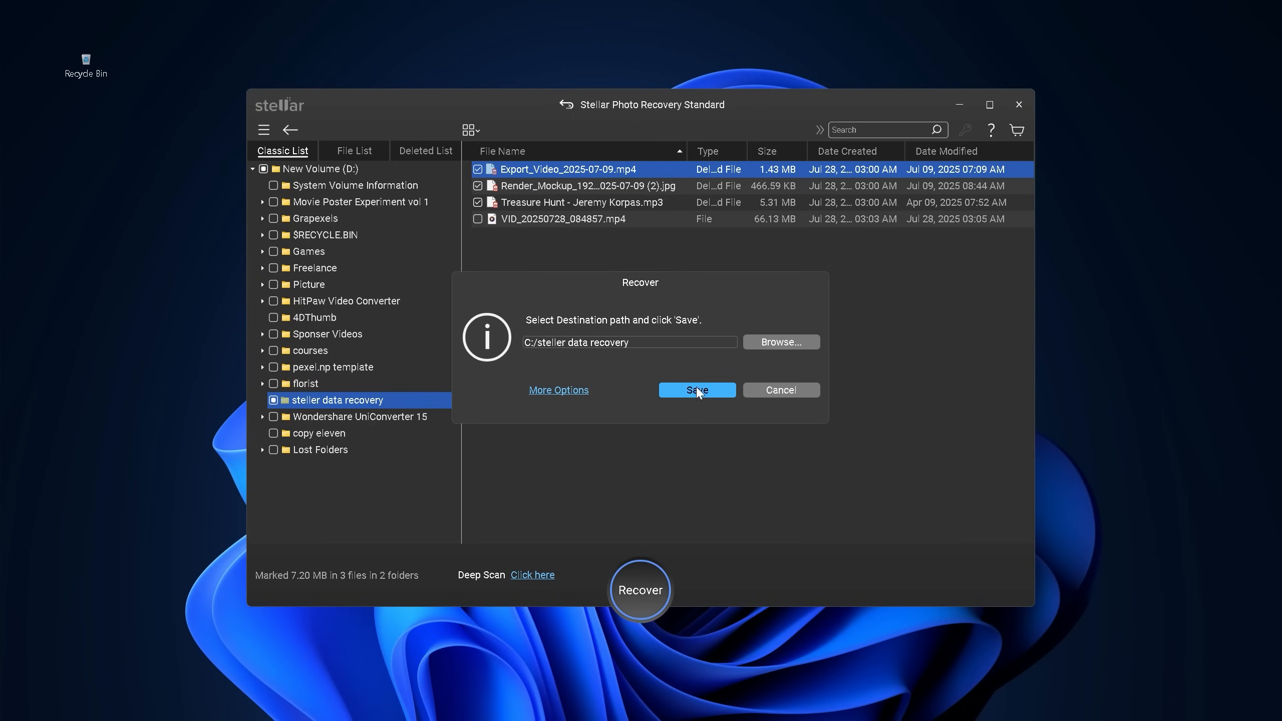
click(696, 390)
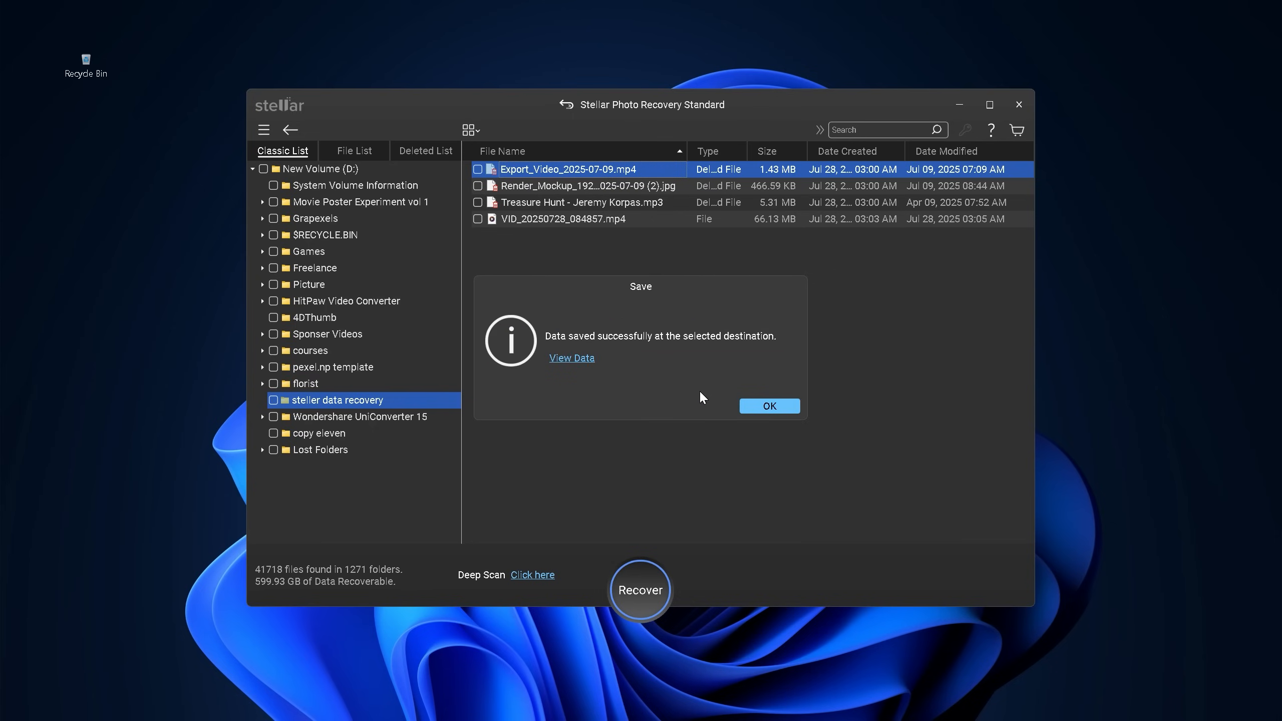
View the recovered data and enter the steller data recovery folder on drive C:
click(571, 359)
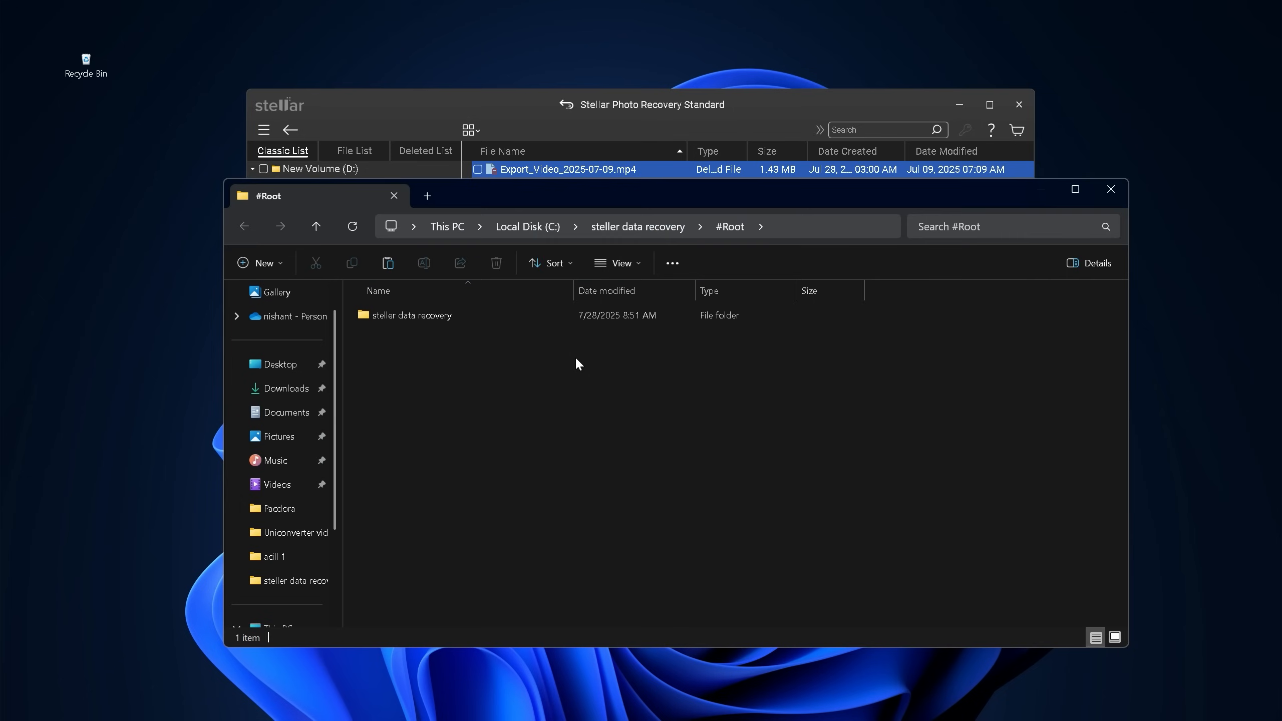
click(412, 315)
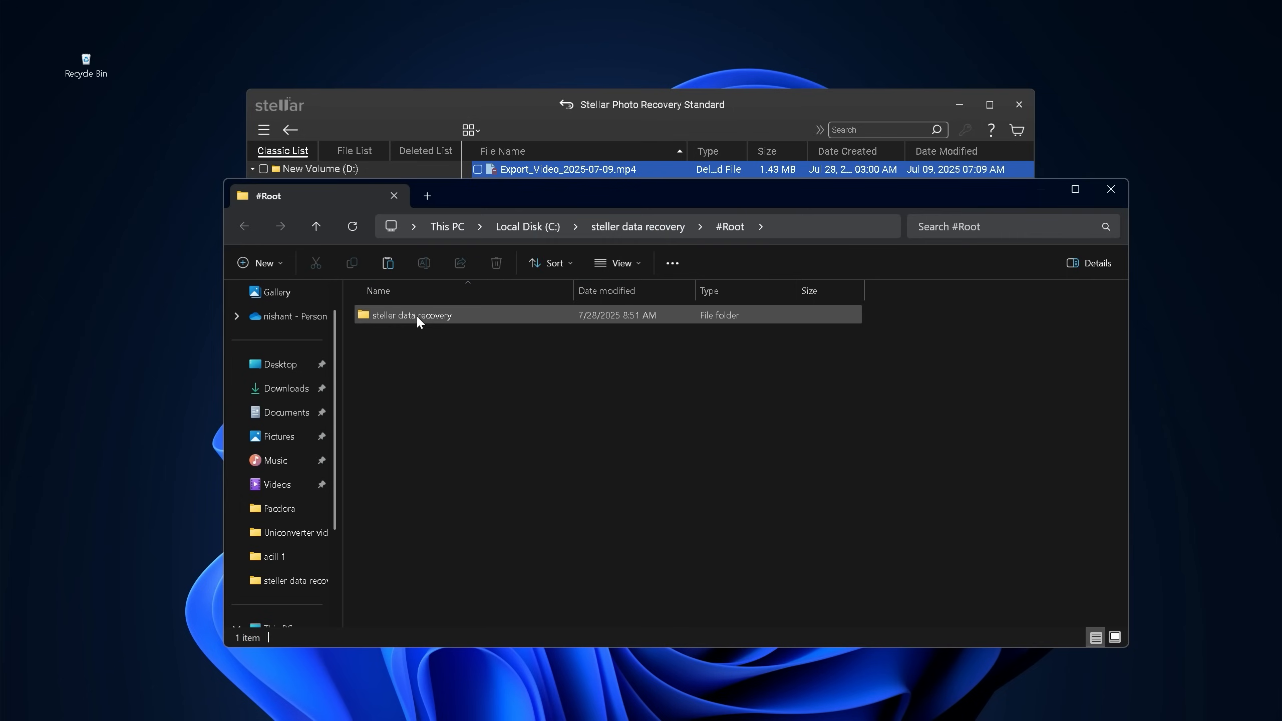
double_click(412, 314)
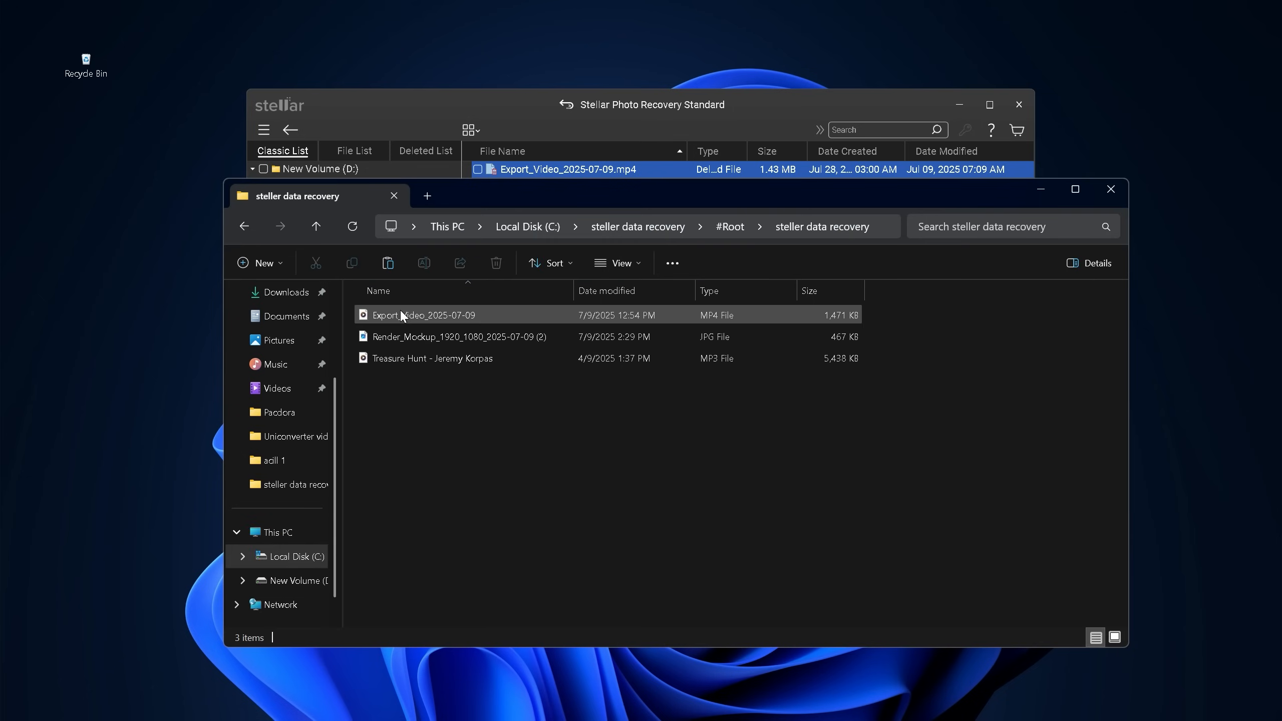
Play the recovered Export_Video clip and preview the Render_Mockup image in Photos
double_click(424, 314)
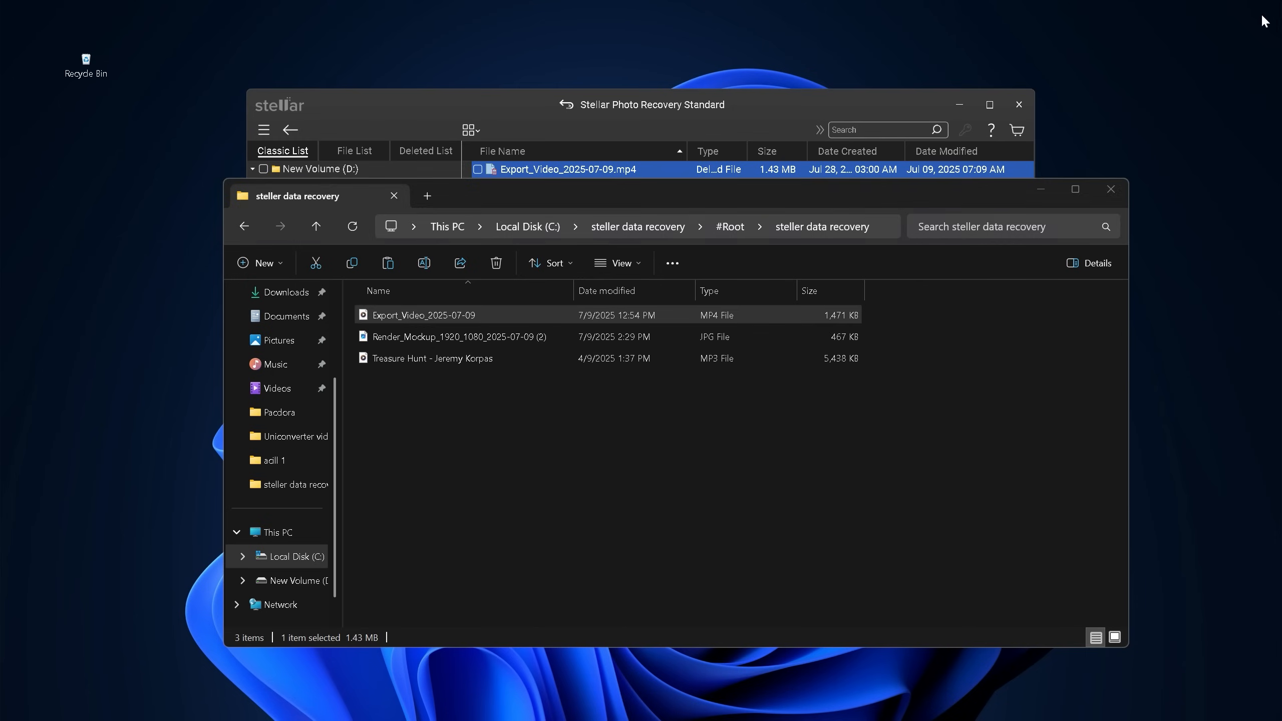
double_click(460, 337)
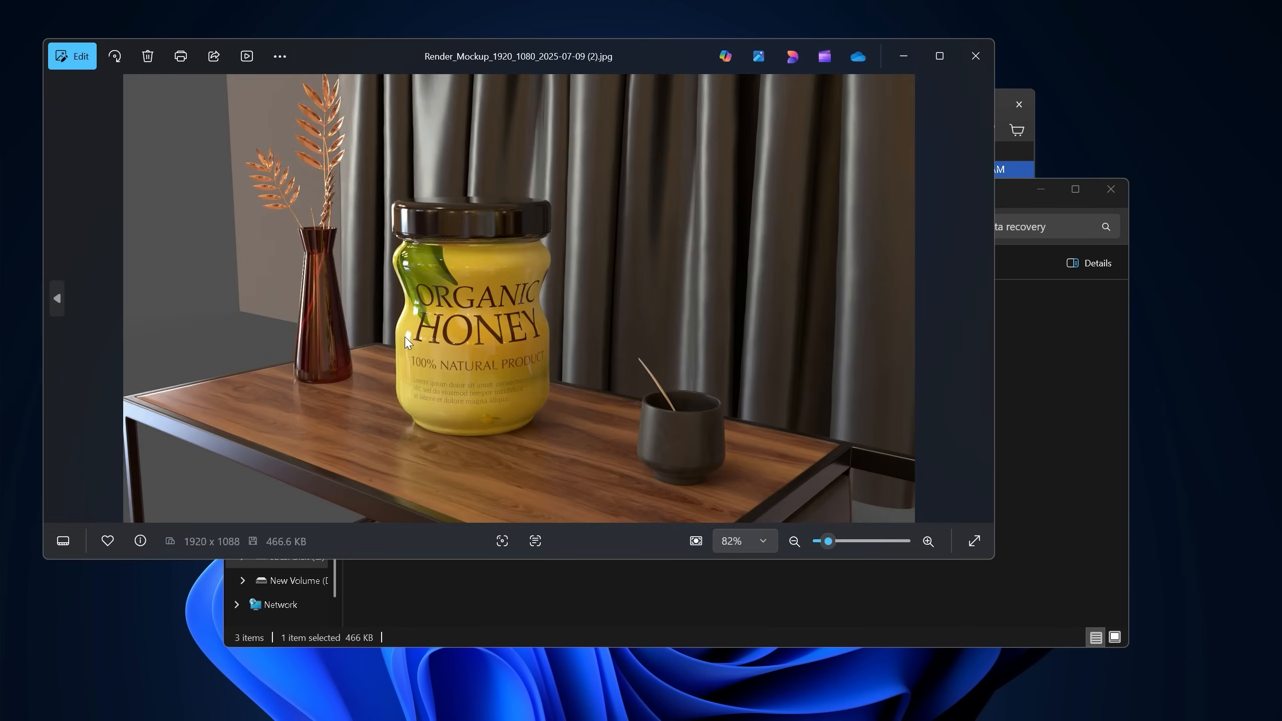
click(974, 56)
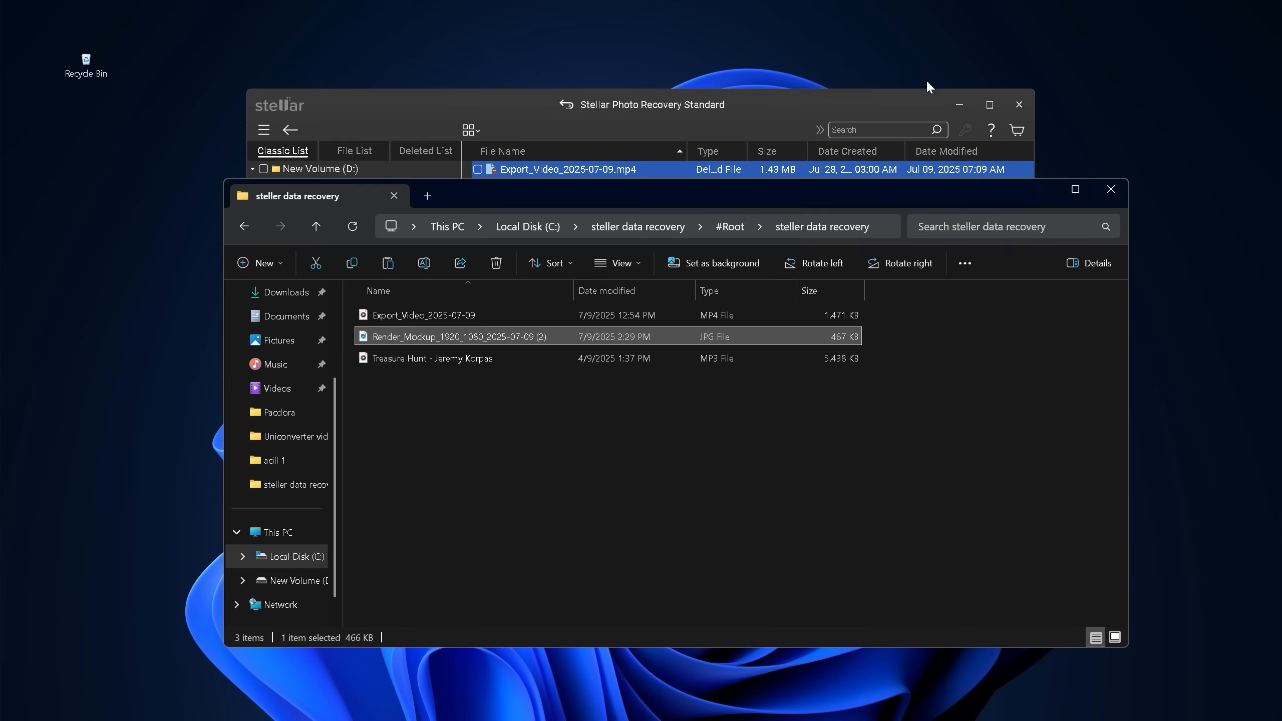
double_click(432, 359)
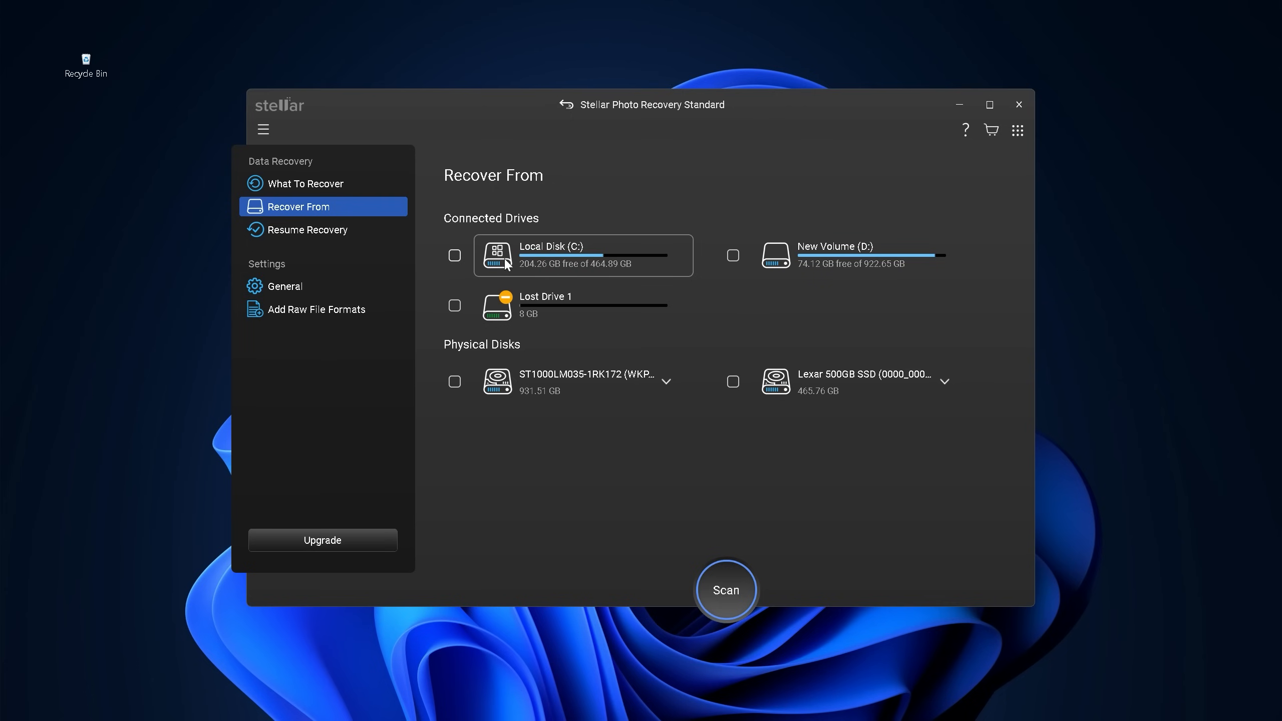
Start a scan of Local Disk (C:), which brings up the stellarinfo.com purchase page
click(455, 255)
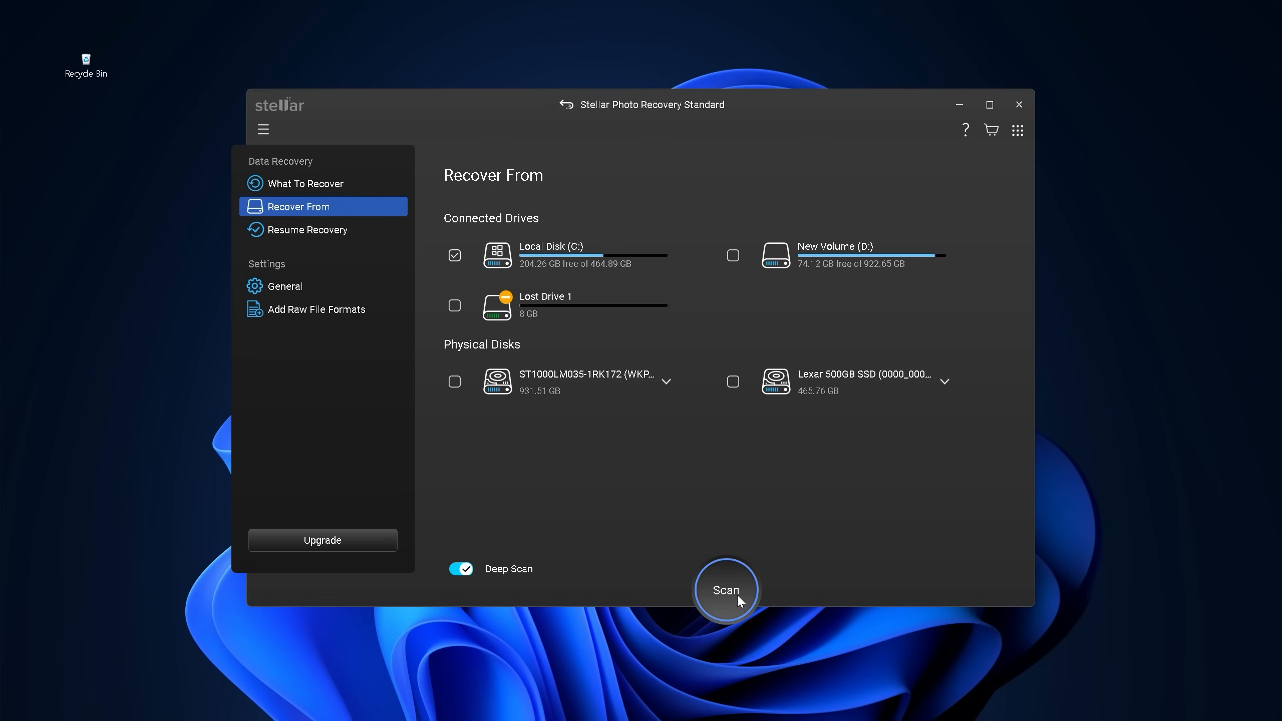
click(725, 590)
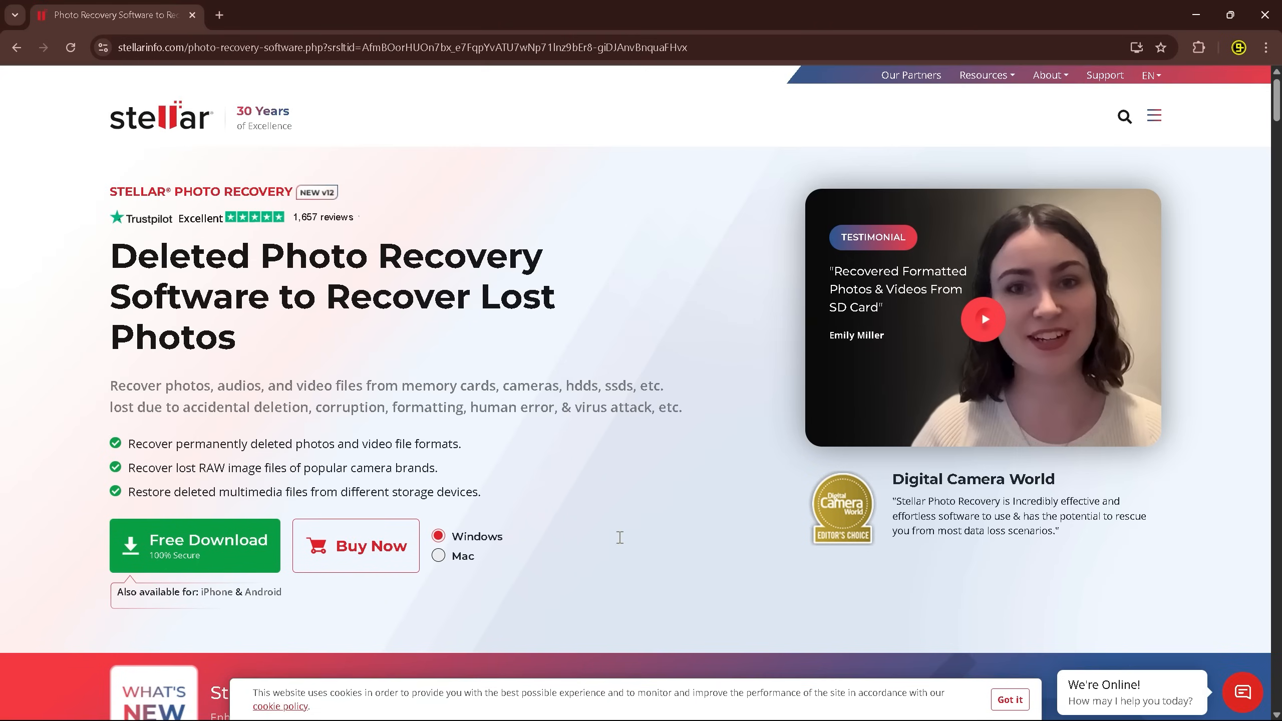
Browse the product page and switch it to the Mac version of Stellar Photo Recovery
scroll(down, 3)
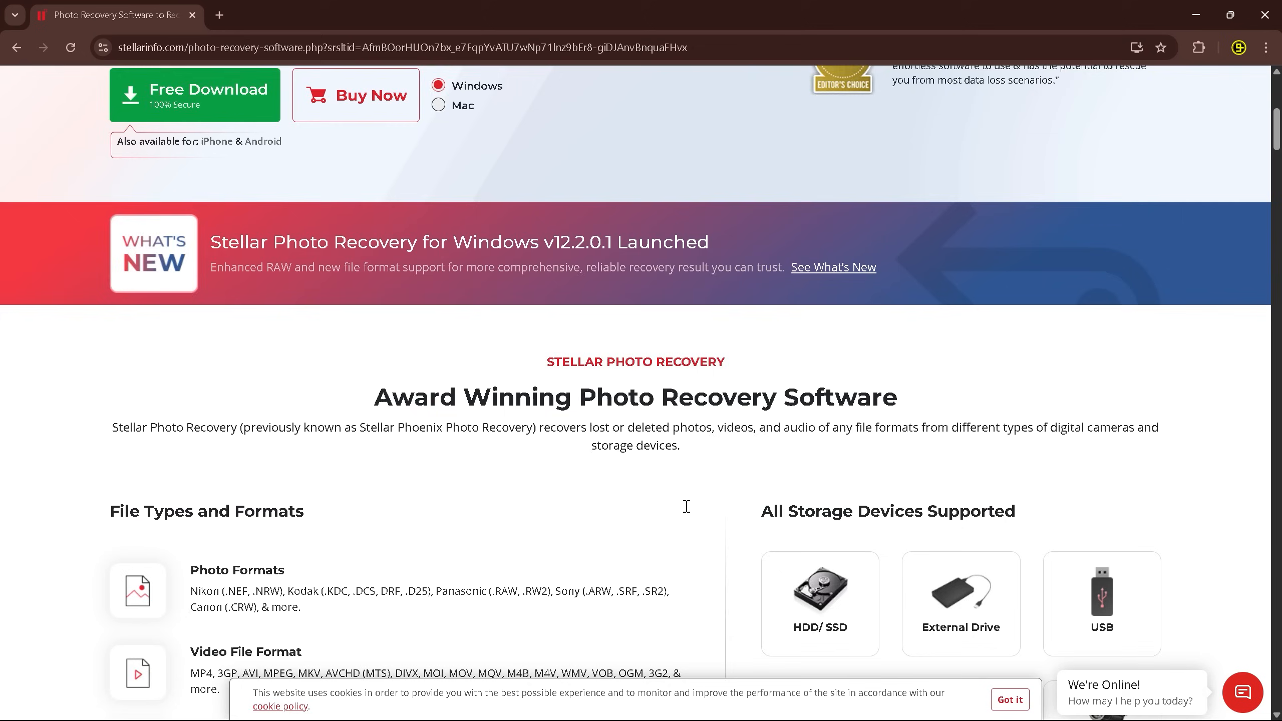
scroll(down, 3)
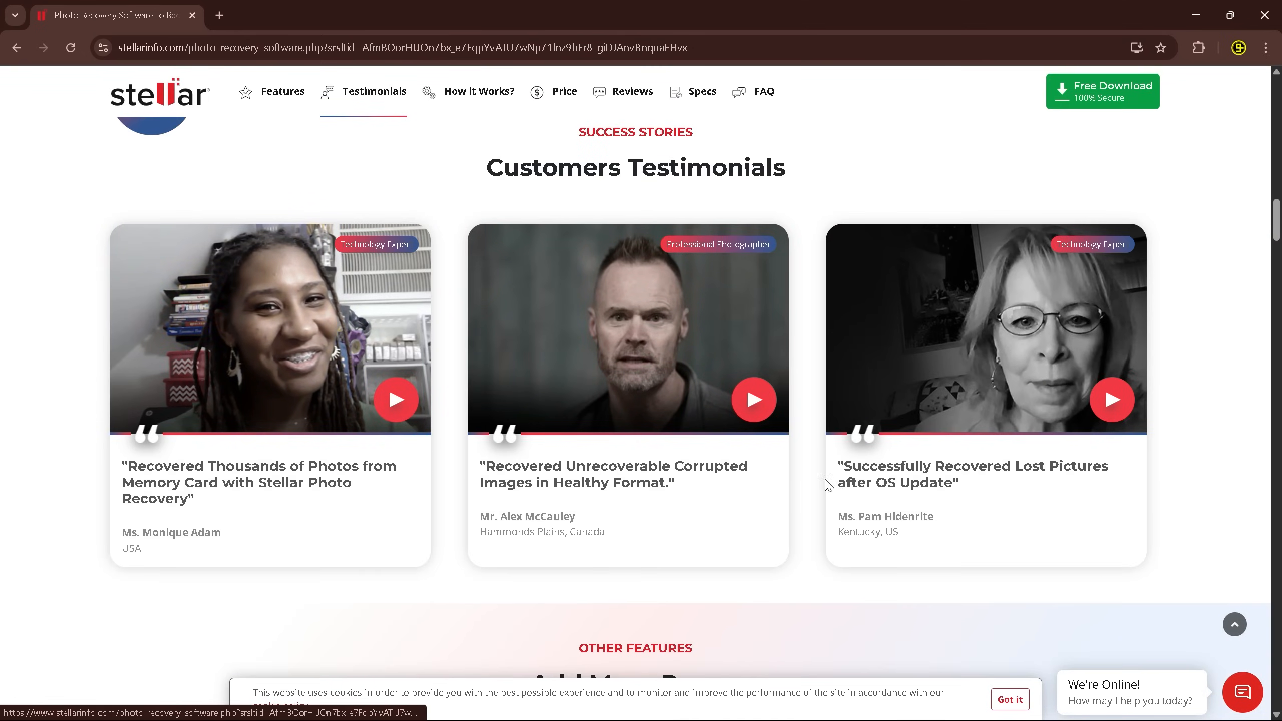
scroll(up, 3)
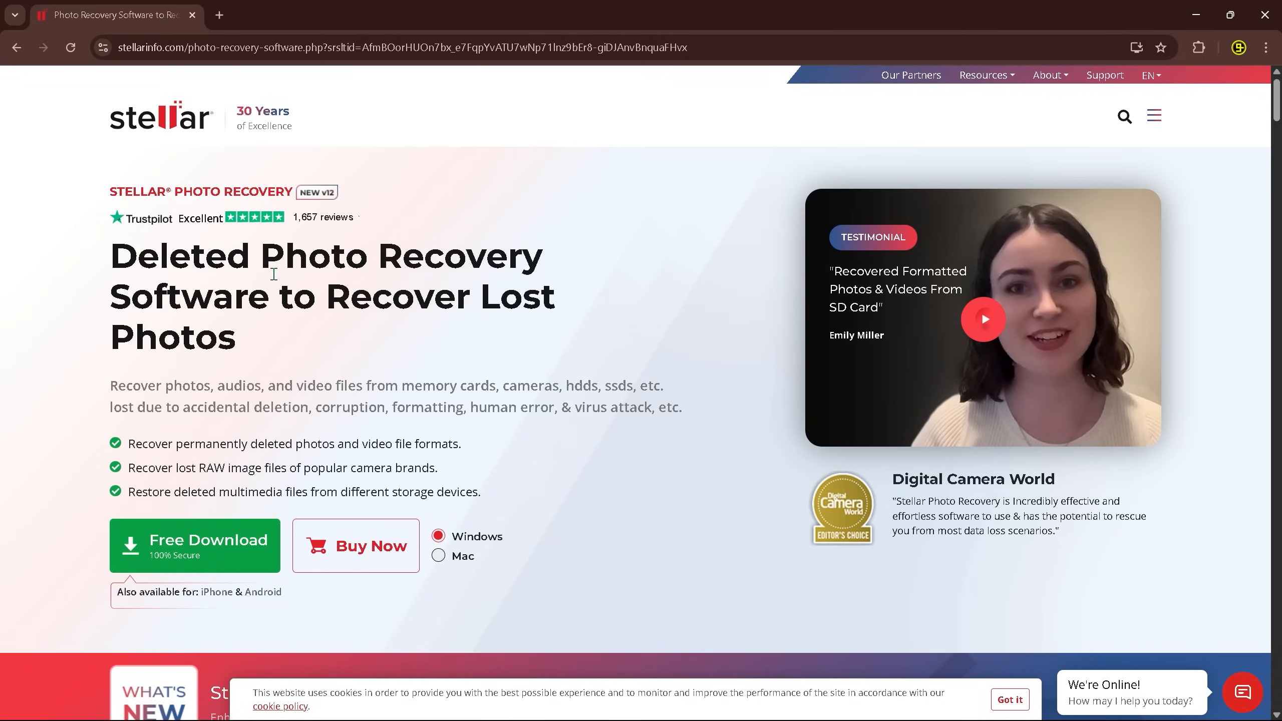
mouse_move(414, 449)
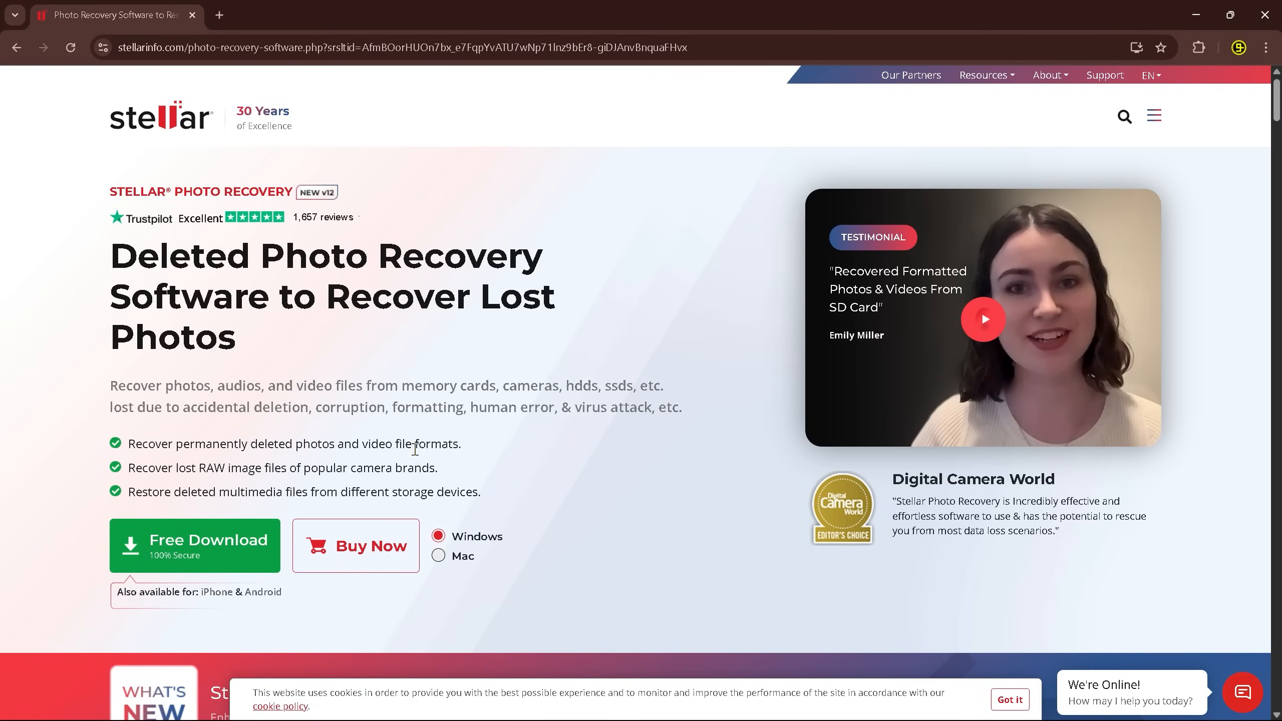
click(439, 556)
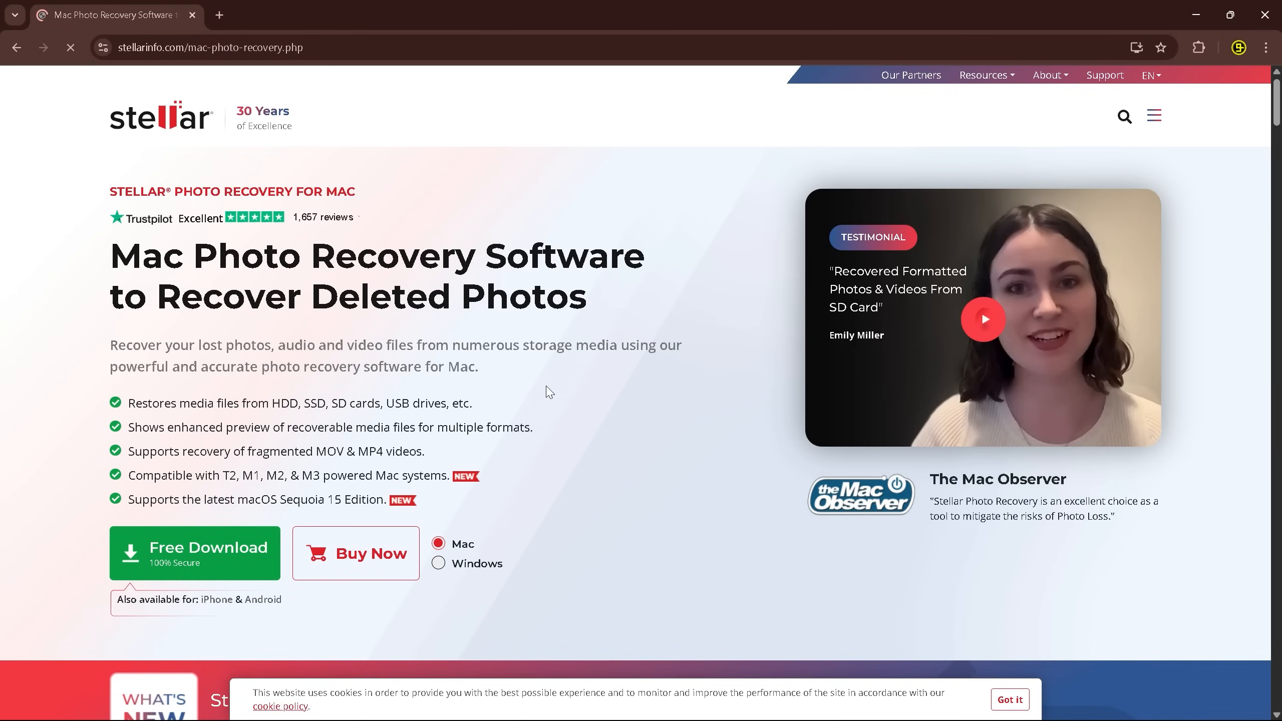